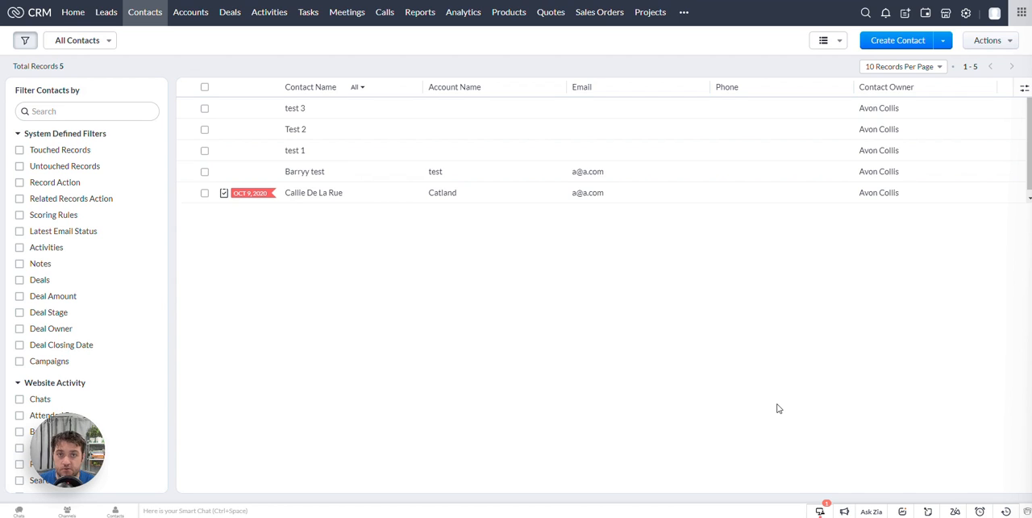
mouse_move(620, 327)
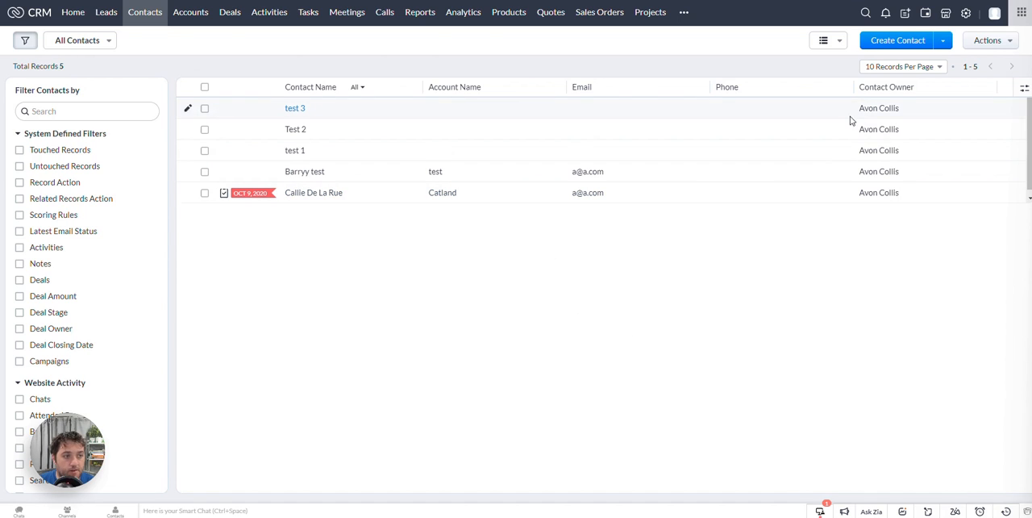
mouse_move(337, 126)
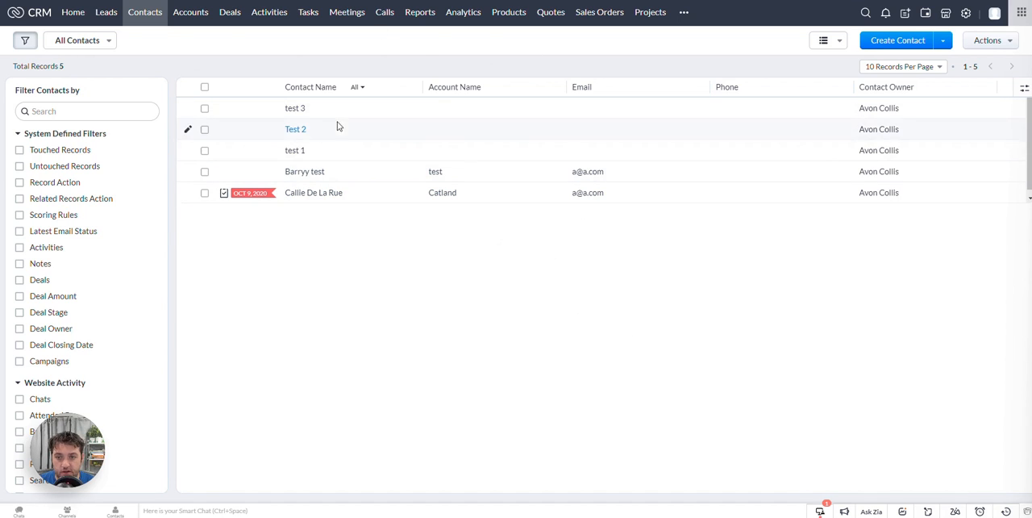
mouse_move(592, 249)
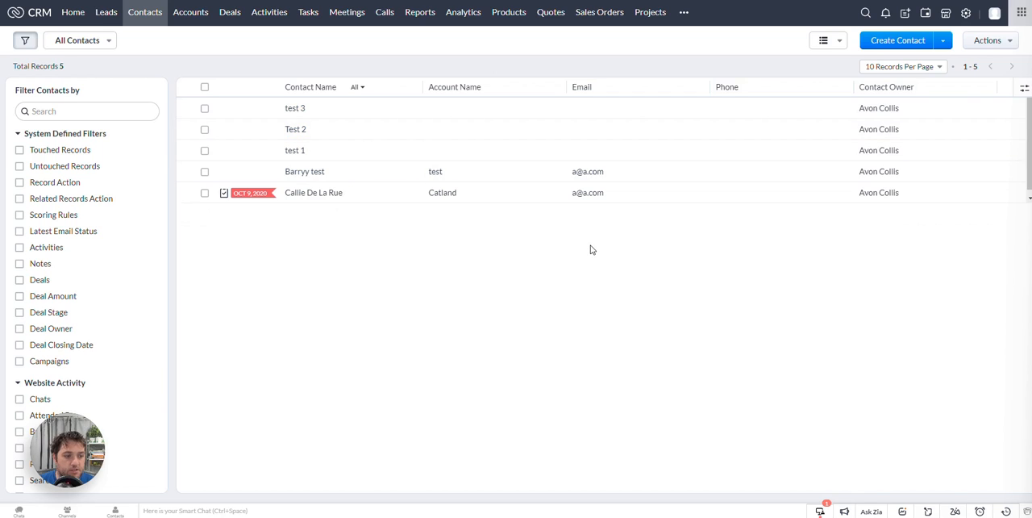
mouse_move(548, 240)
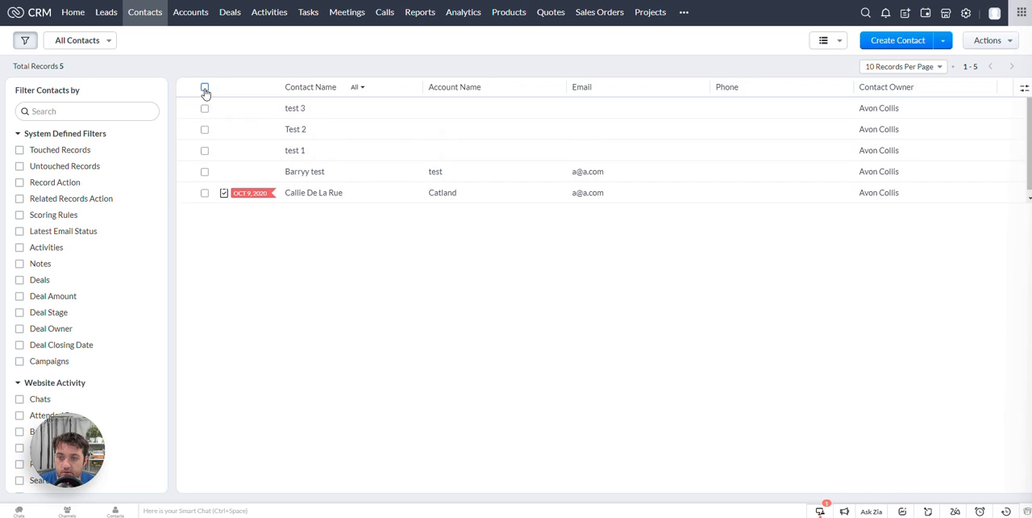
- Leave test 3, Test 2, test 1 and Barryy test ticked via select-all and individual row checkboxes
left_click(204, 87)
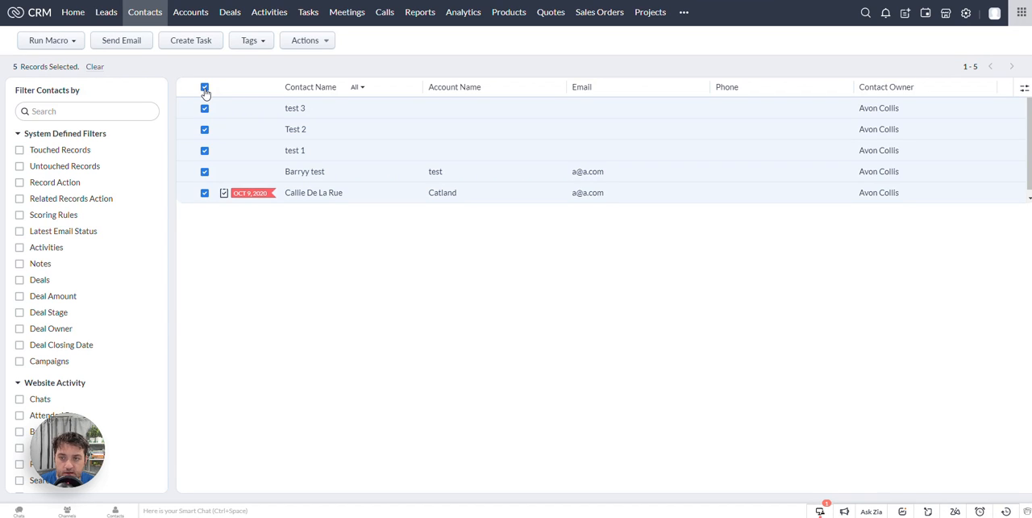
mouse_move(294, 150)
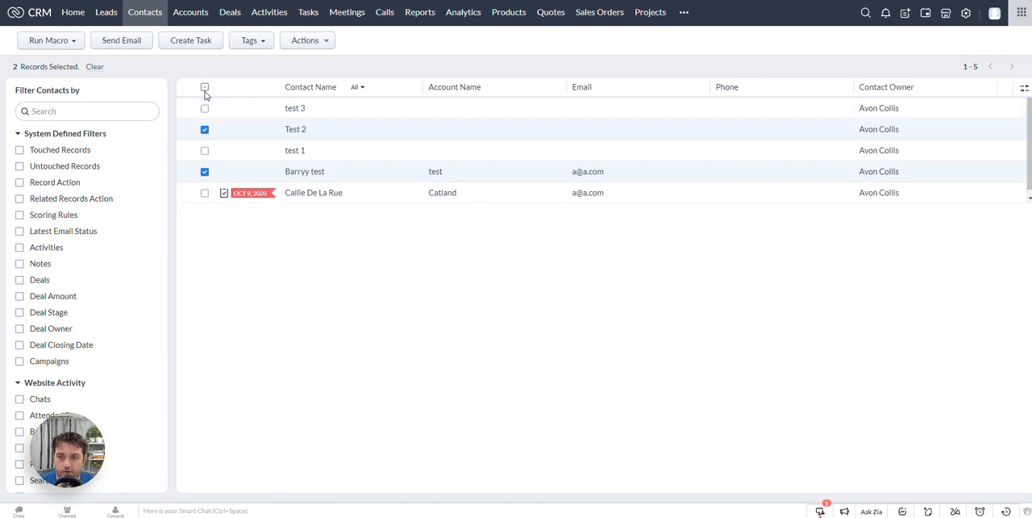
left_click(205, 87)
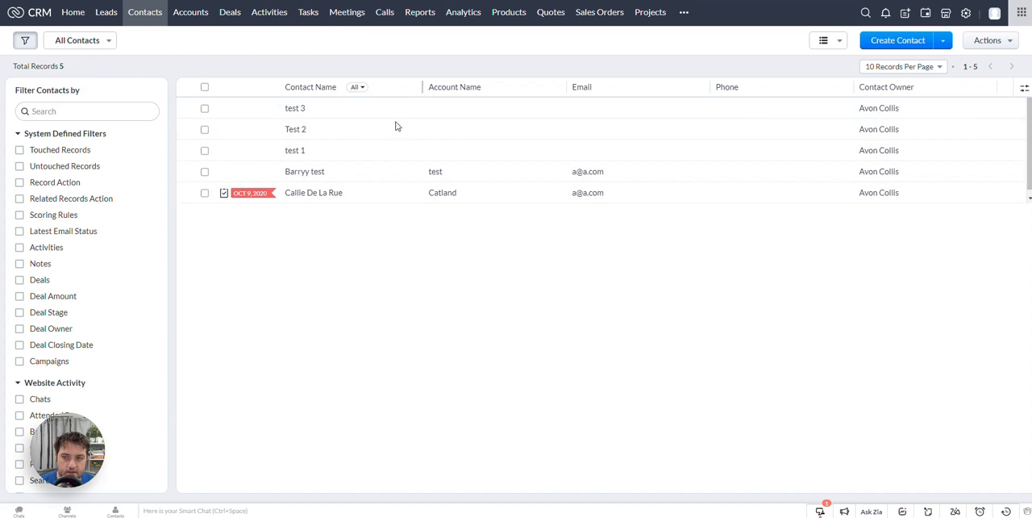
left_click(205, 129)
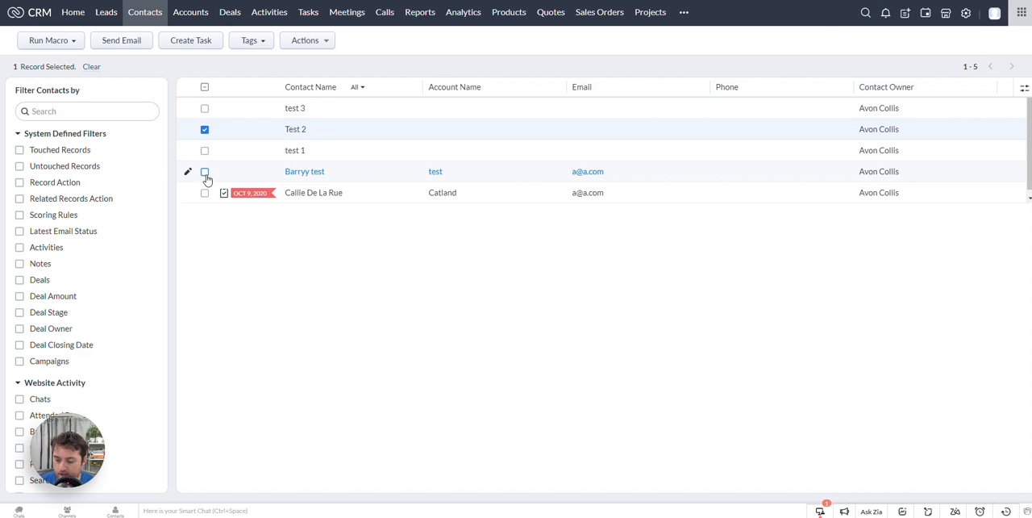
mouse_move(204, 175)
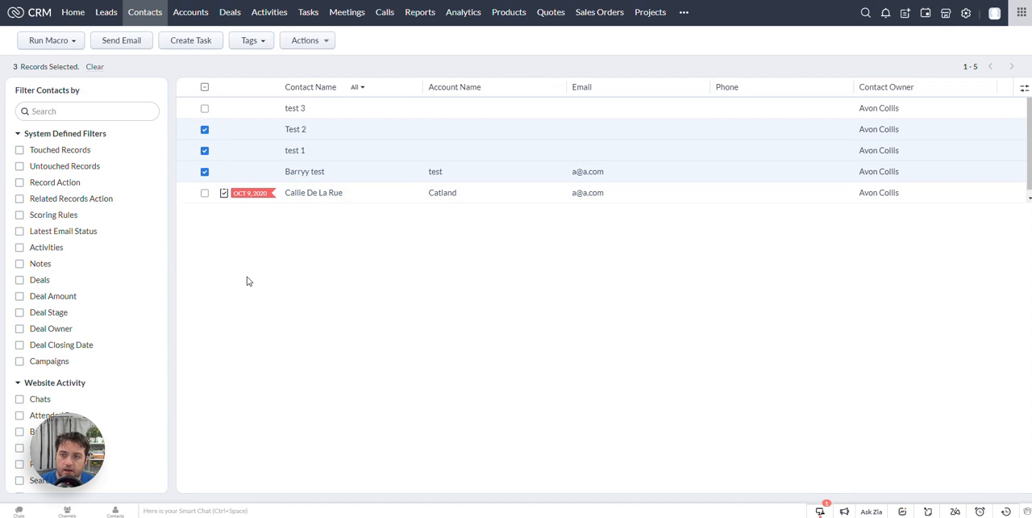
mouse_move(255, 279)
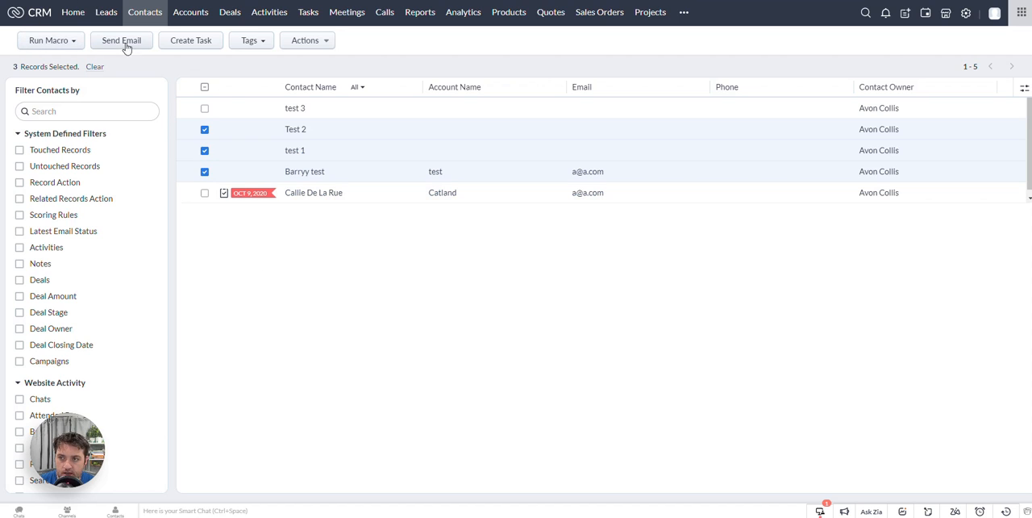
mouse_move(47, 40)
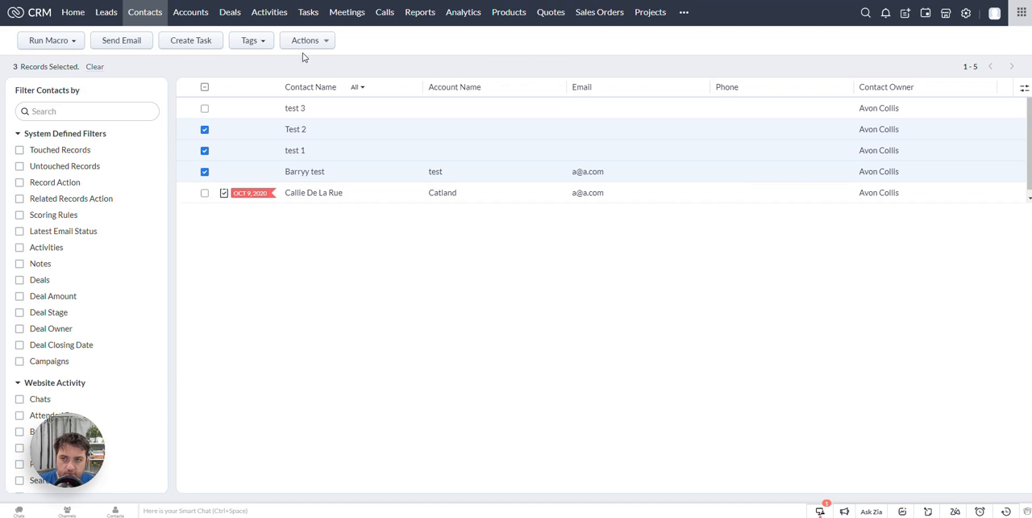
mouse_move(305, 59)
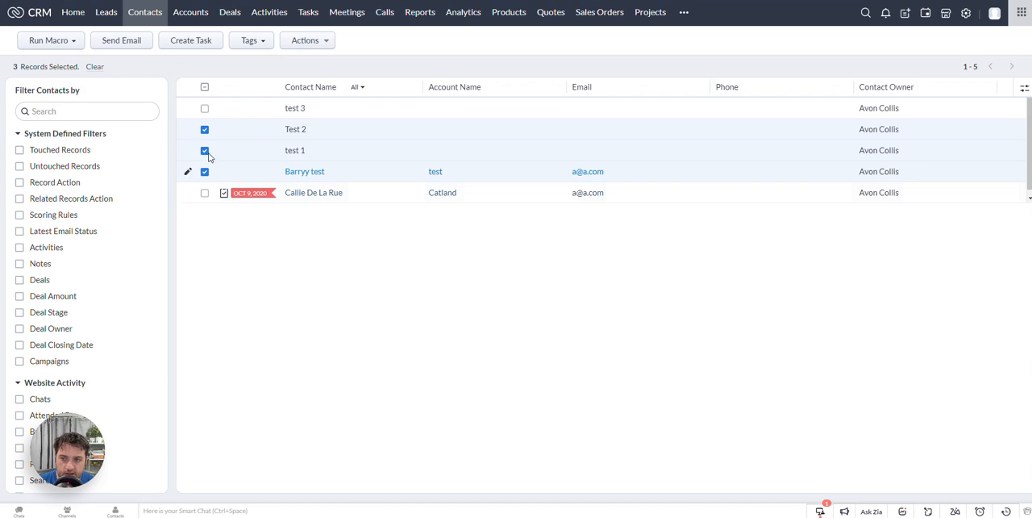
left_click(205, 129)
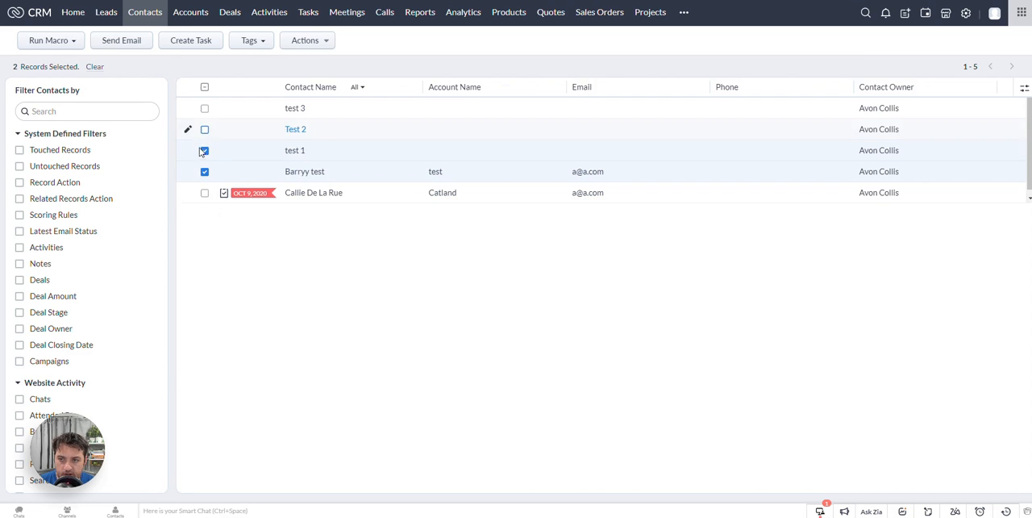
left_click(204, 150)
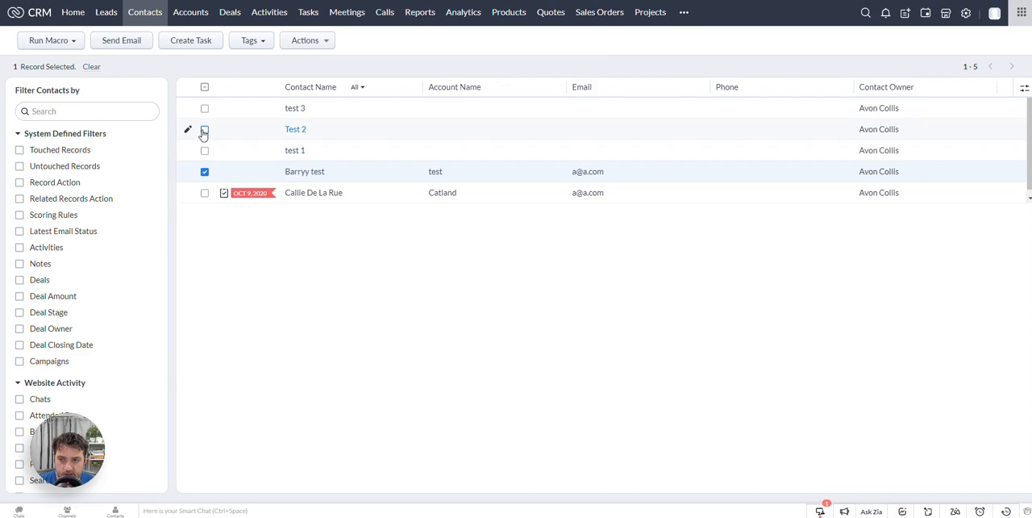
left_click(203, 129)
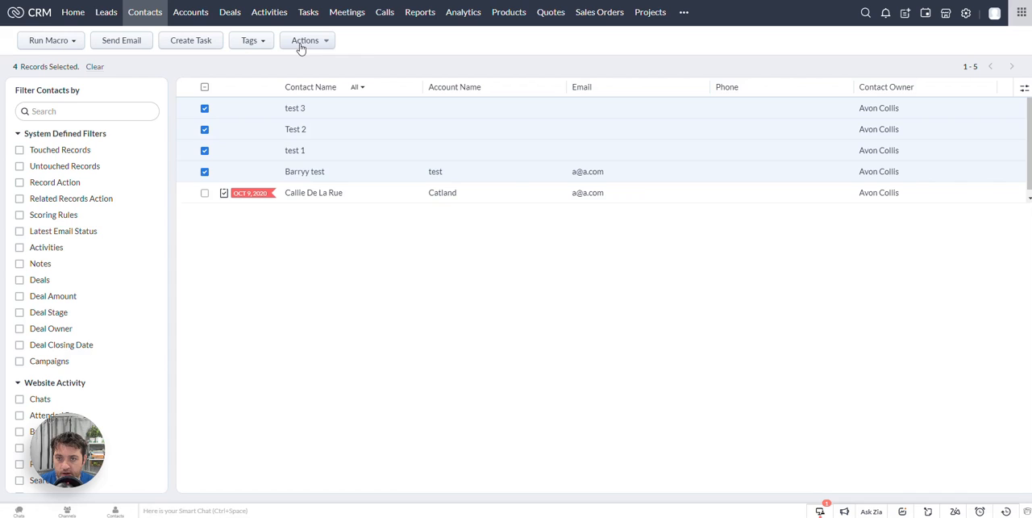
left_click(306, 41)
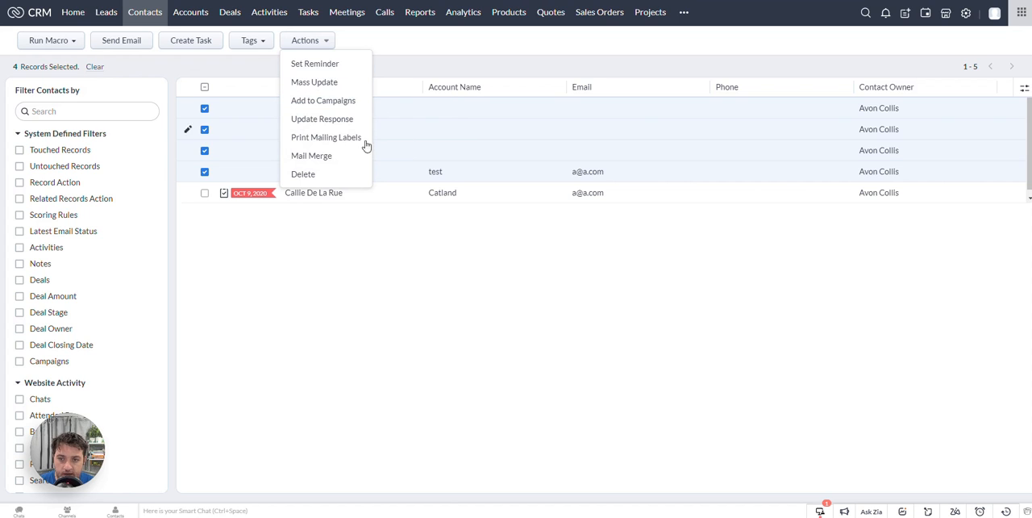
mouse_move(303, 174)
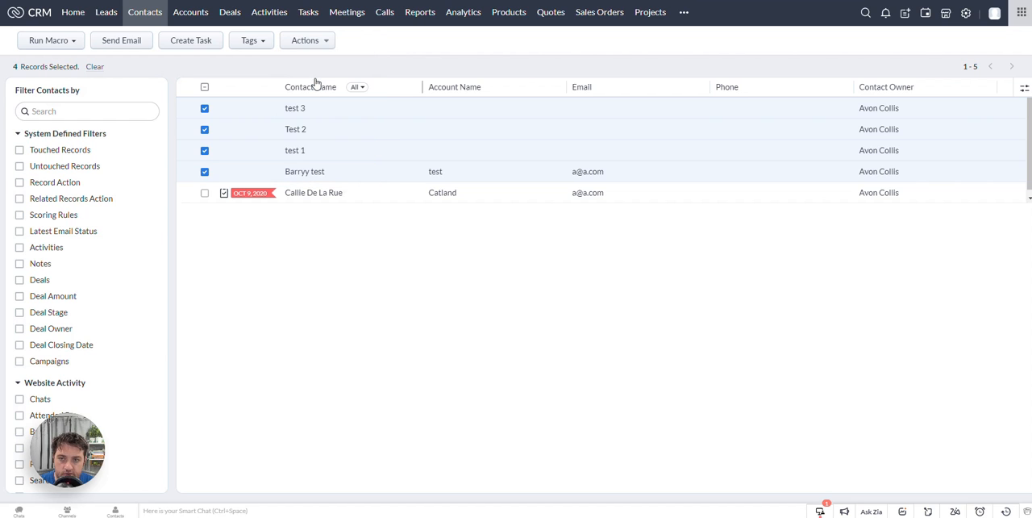
- Start a Mass Update of the ticked contacts and choose Mailing State as the field
left_click(307, 39)
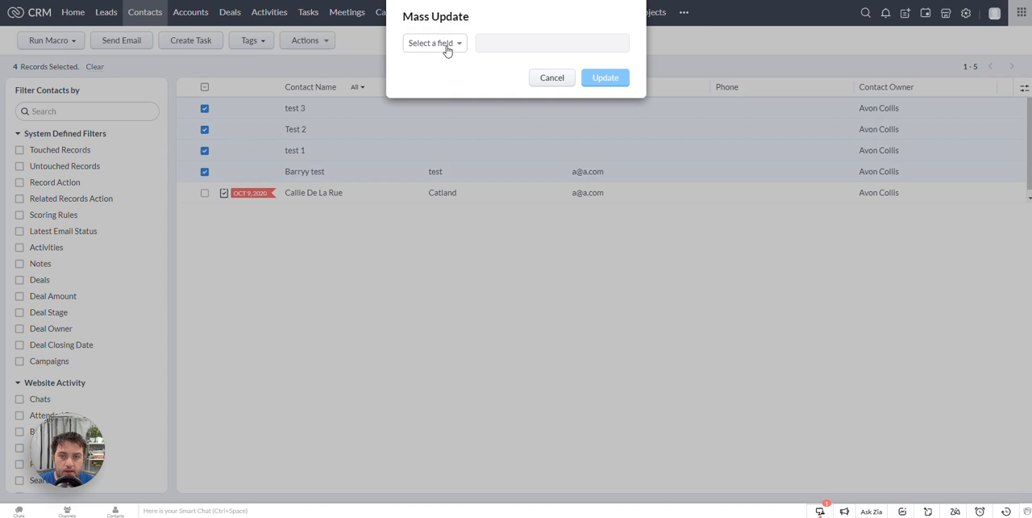
mouse_move(455, 50)
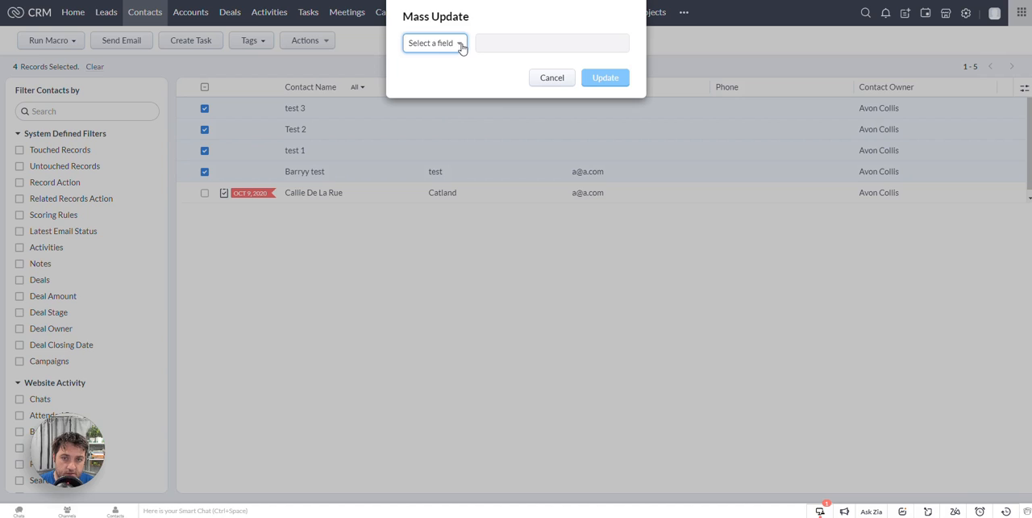
left_click(433, 42)
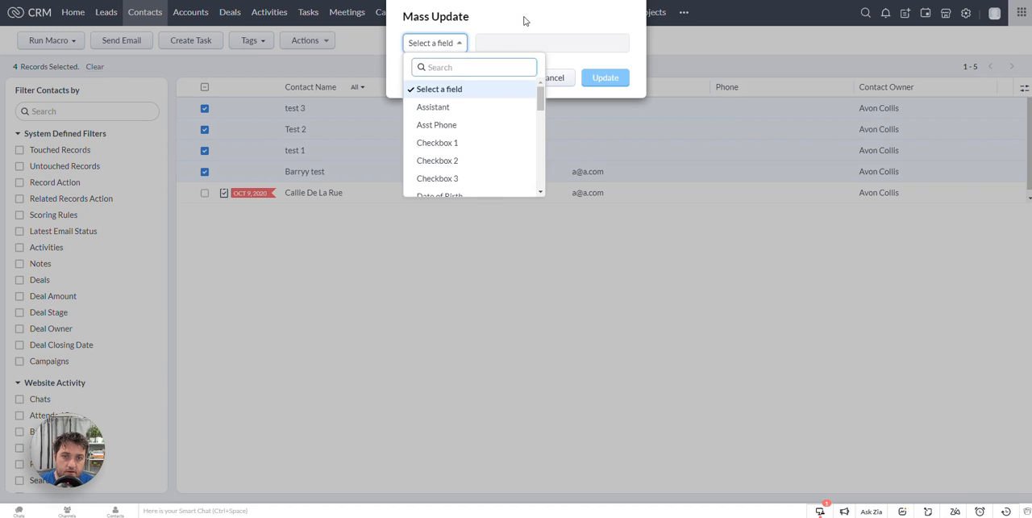
left_click(434, 42)
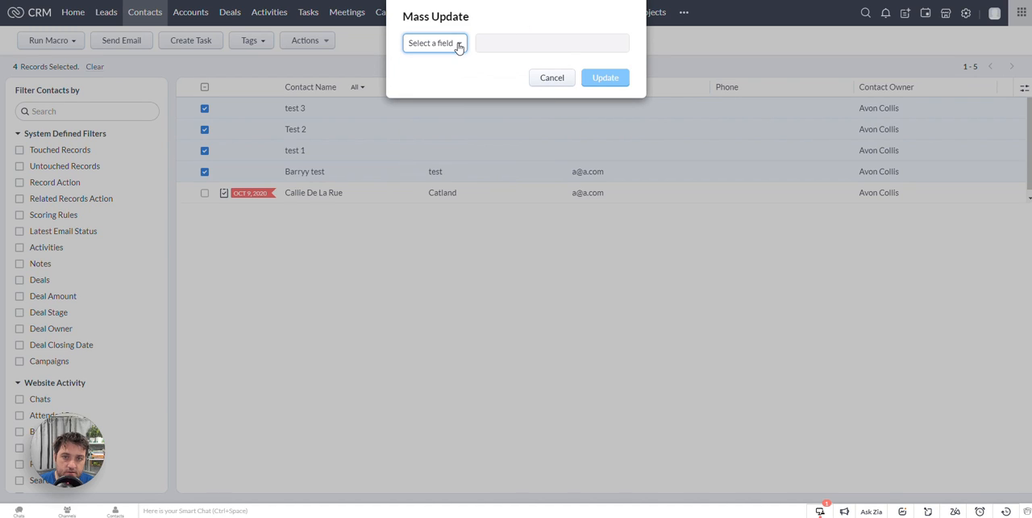
left_click(435, 42)
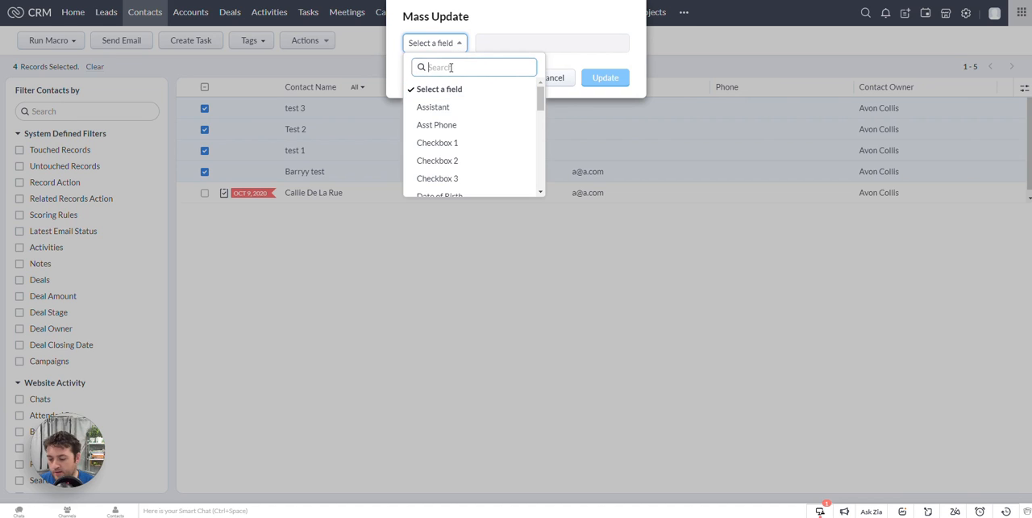
type("sta")
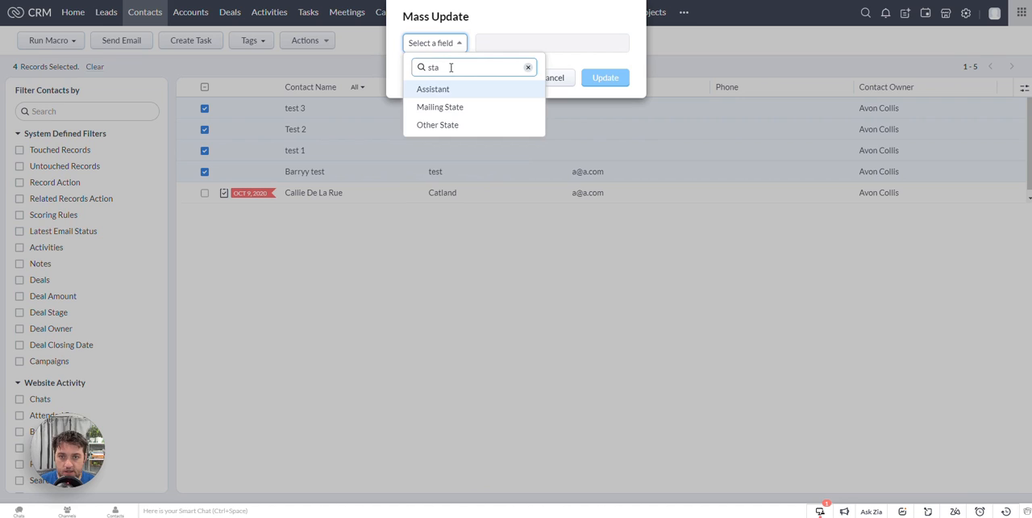
mouse_move(466, 126)
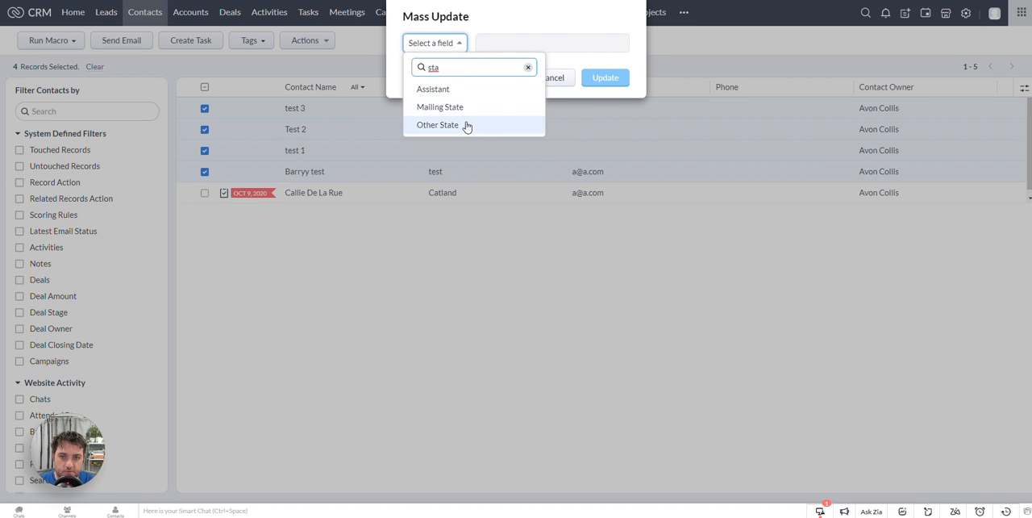
mouse_move(440, 107)
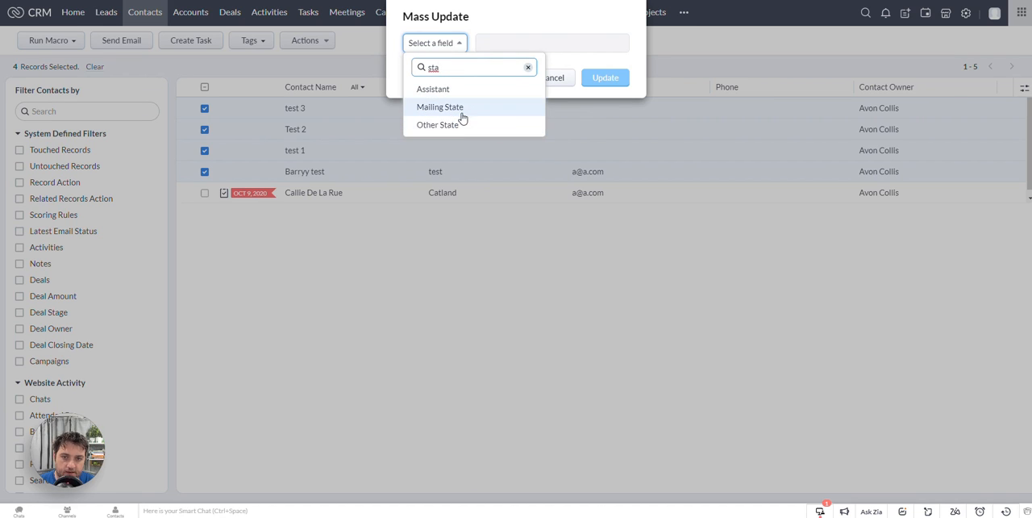
left_click(440, 106)
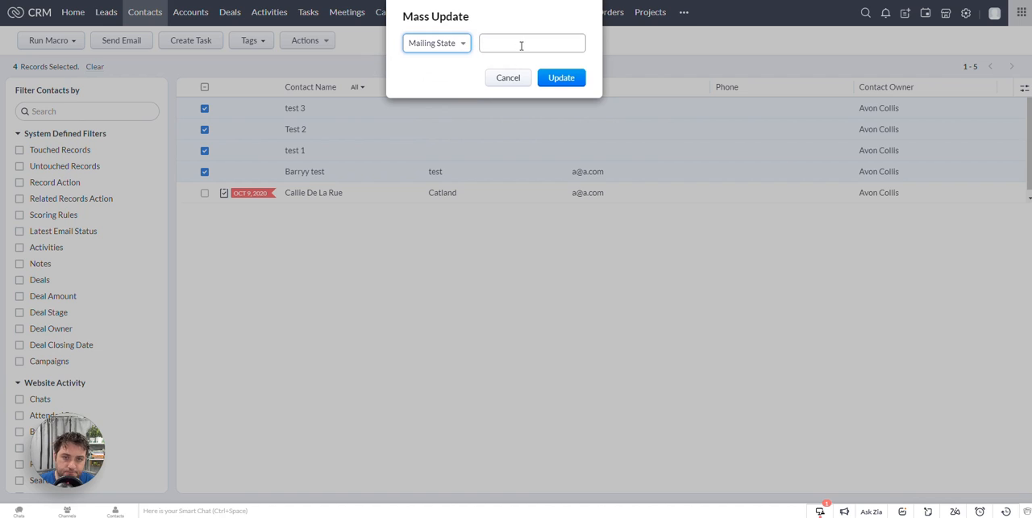
- Enter QLD as the new mailing state and apply it to the selected contacts
left_click(532, 42)
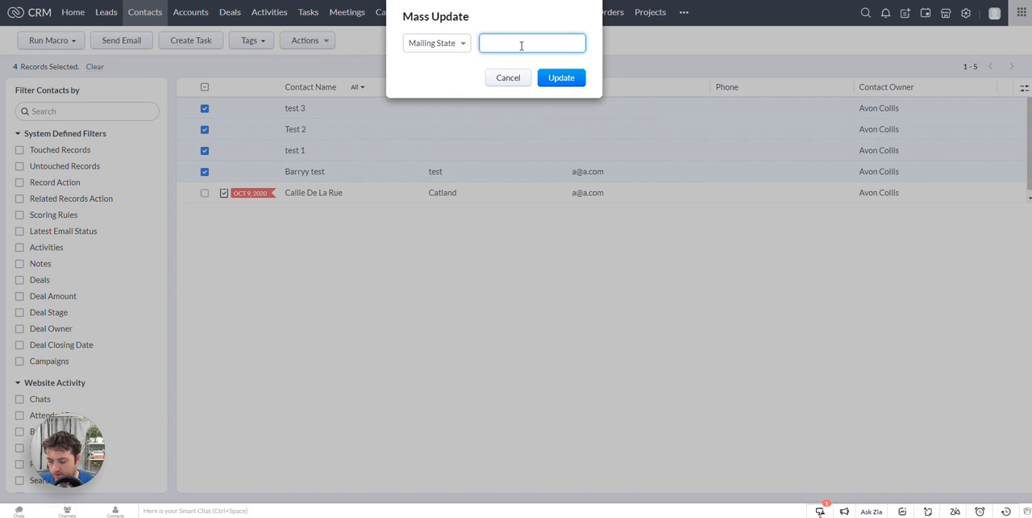
type("QLD")
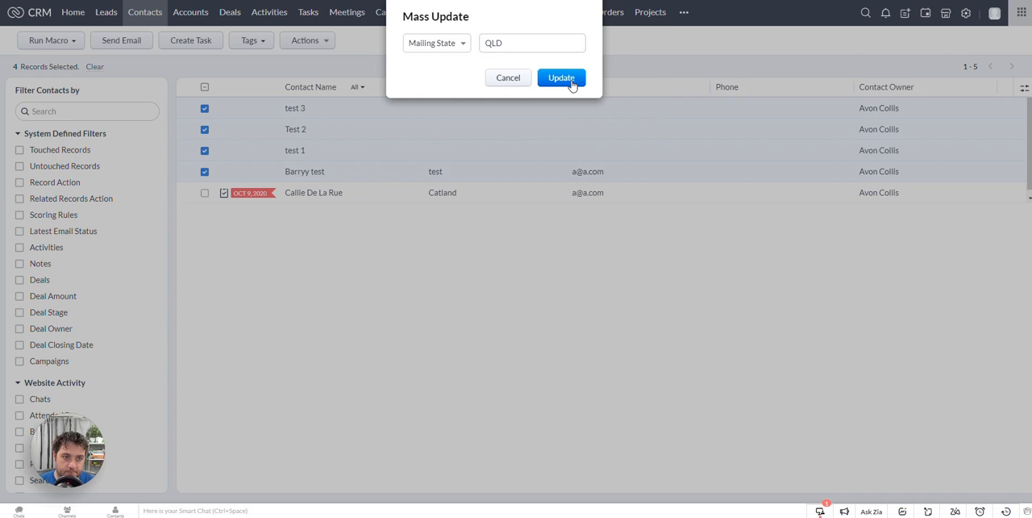
left_click(561, 77)
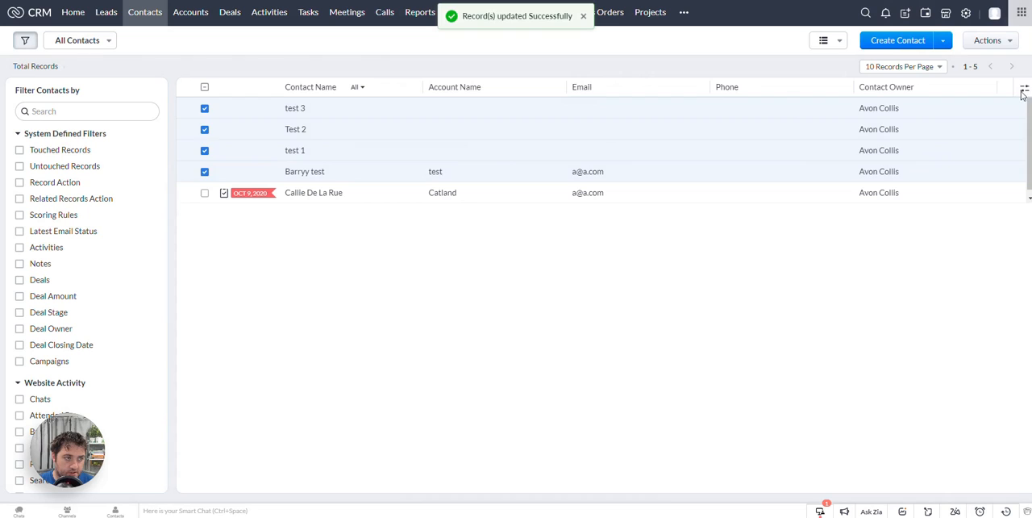
- Add the Mailing State column to the contacts list via Manage Columns, searching 'mail'
left_click(1024, 88)
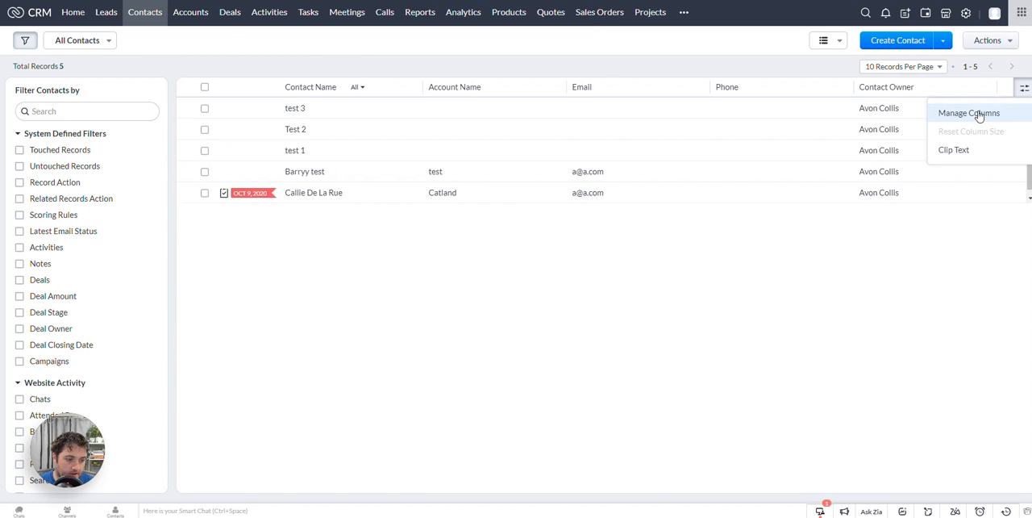
left_click(1026, 87)
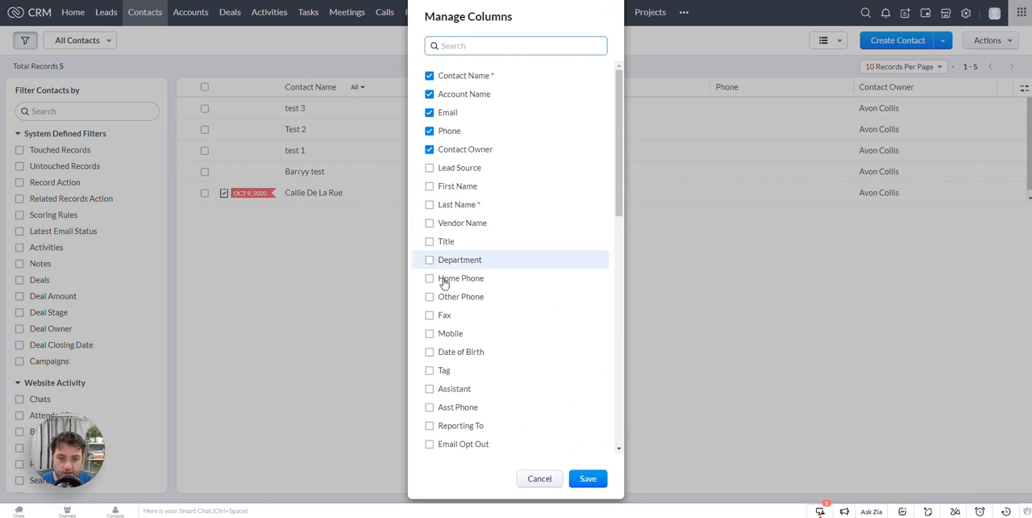
scroll("down", 3)
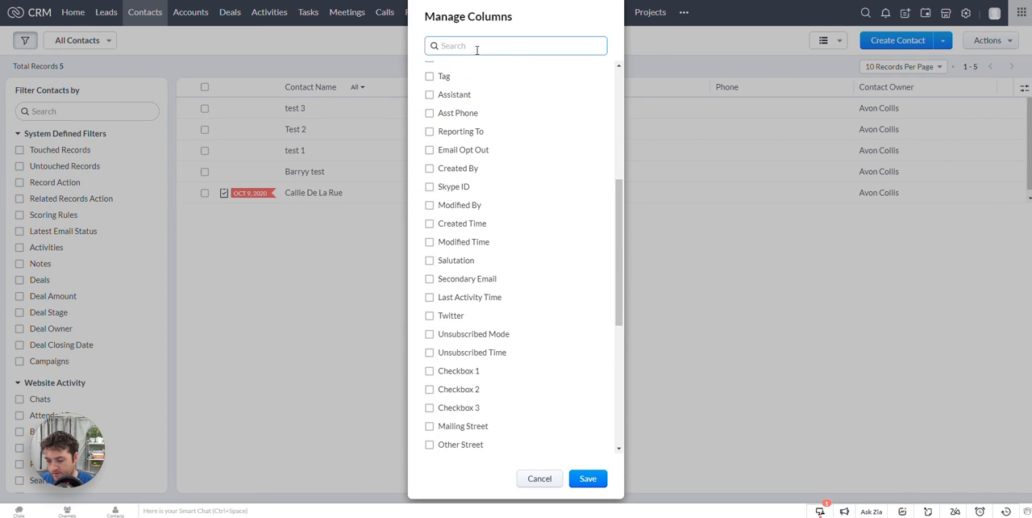
type("mail")
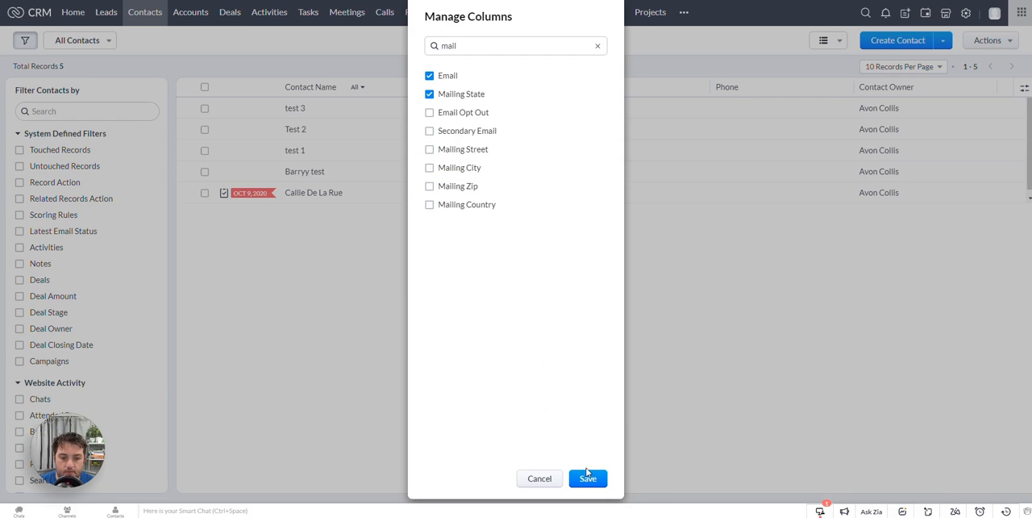
left_click(587, 478)
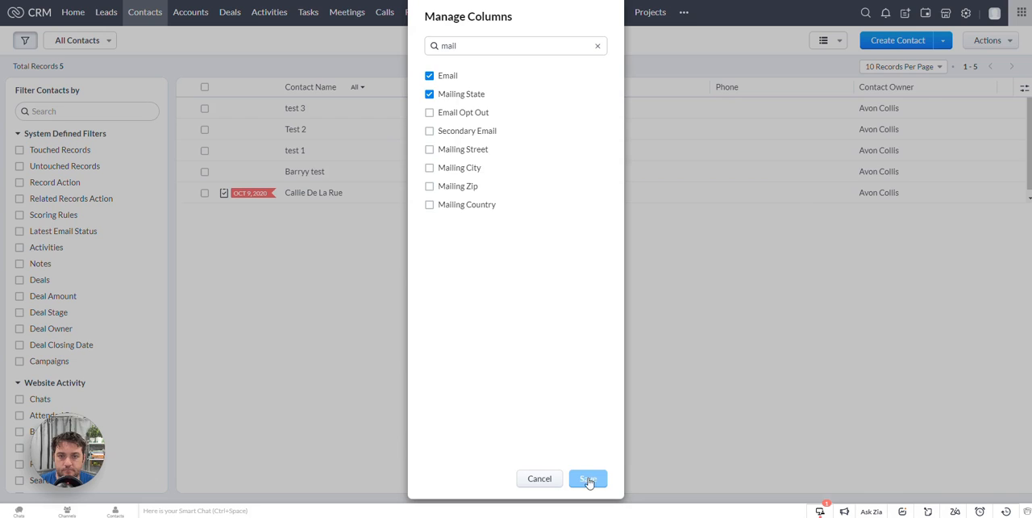
left_click(587, 477)
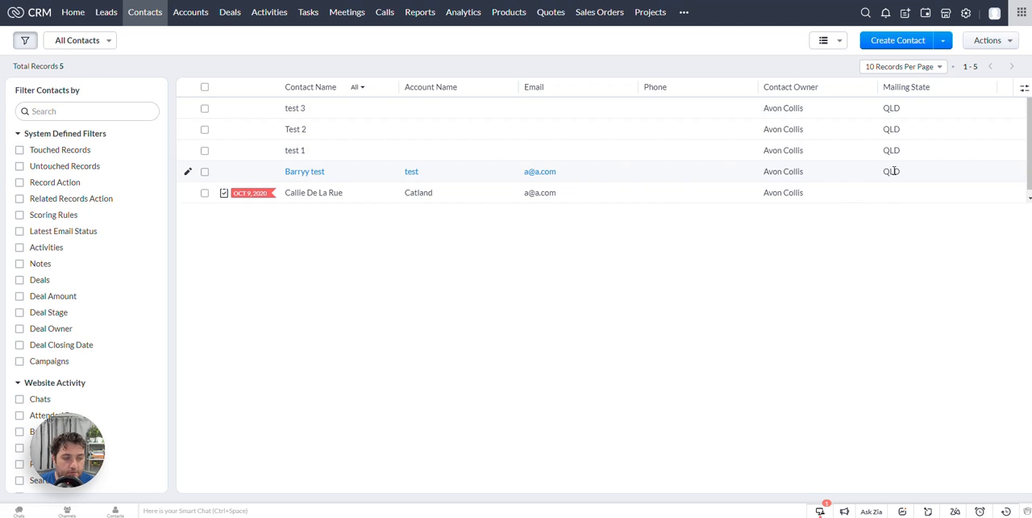
mouse_move(837, 192)
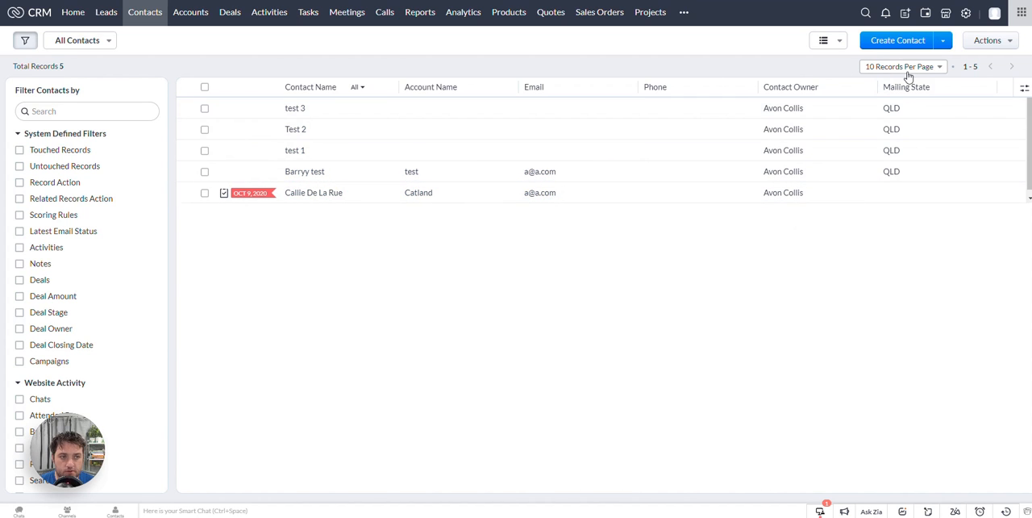
mouse_move(890, 73)
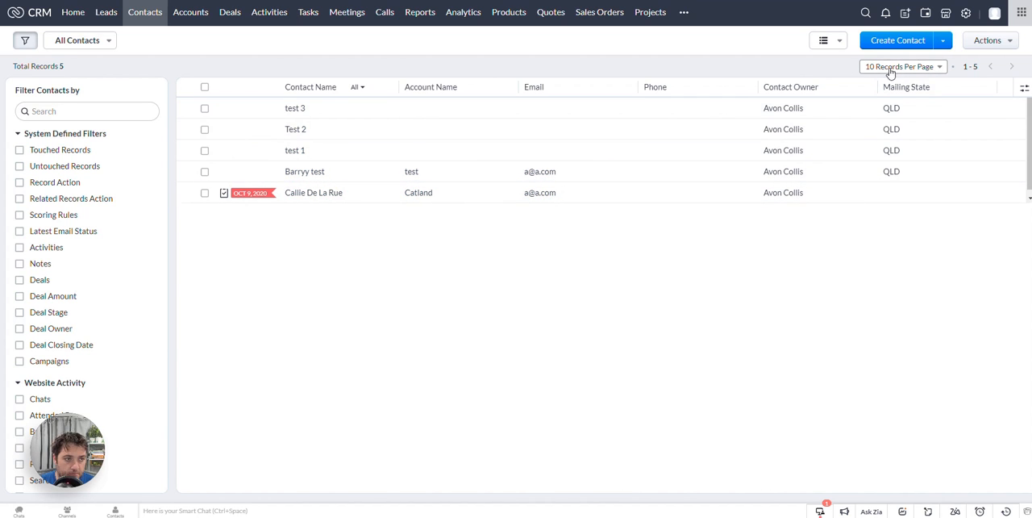
- Change the contacts list to show 100 records per page
left_click(899, 66)
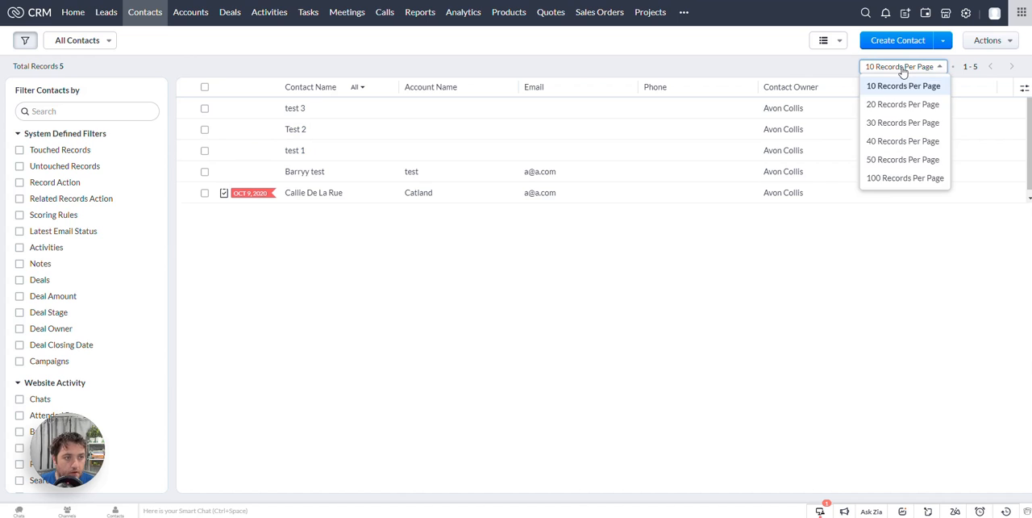
left_click(903, 177)
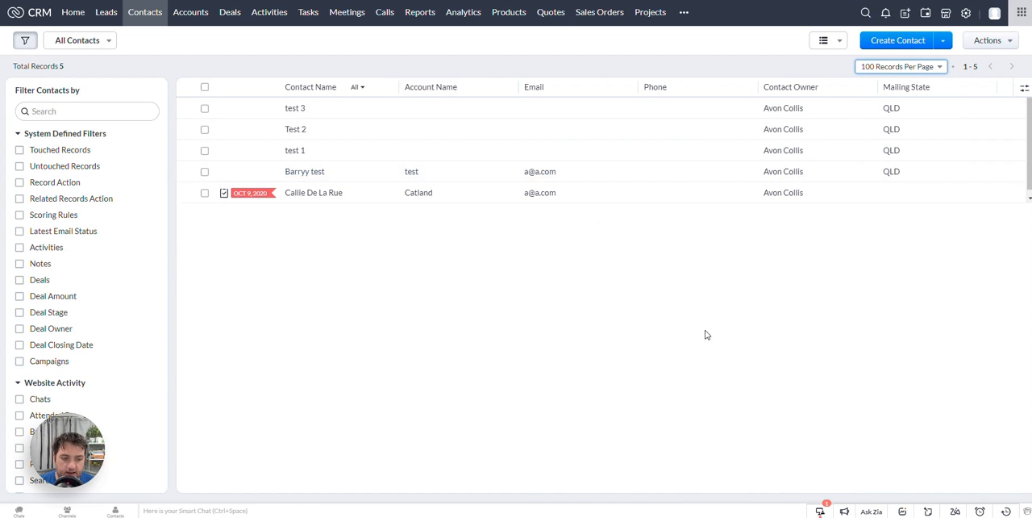
mouse_move(661, 216)
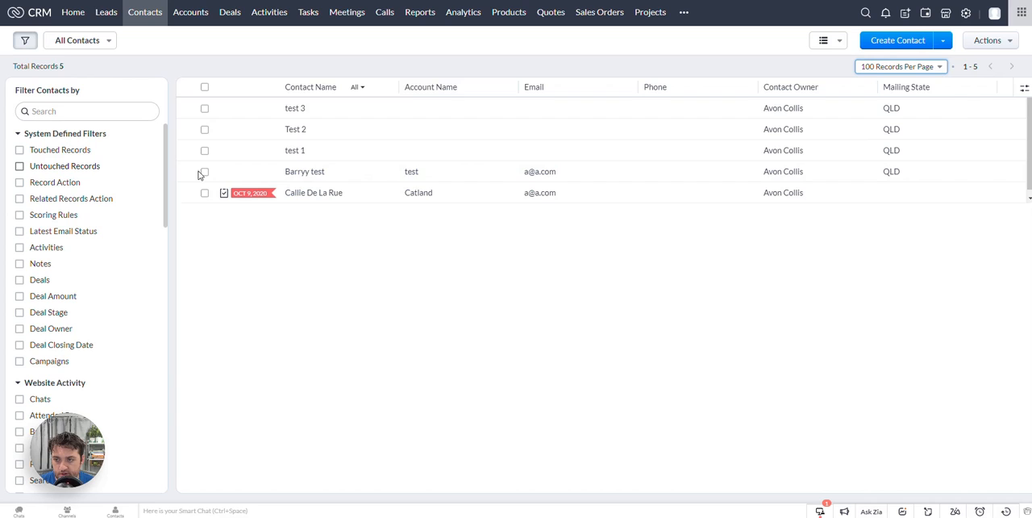
mouse_move(819, 171)
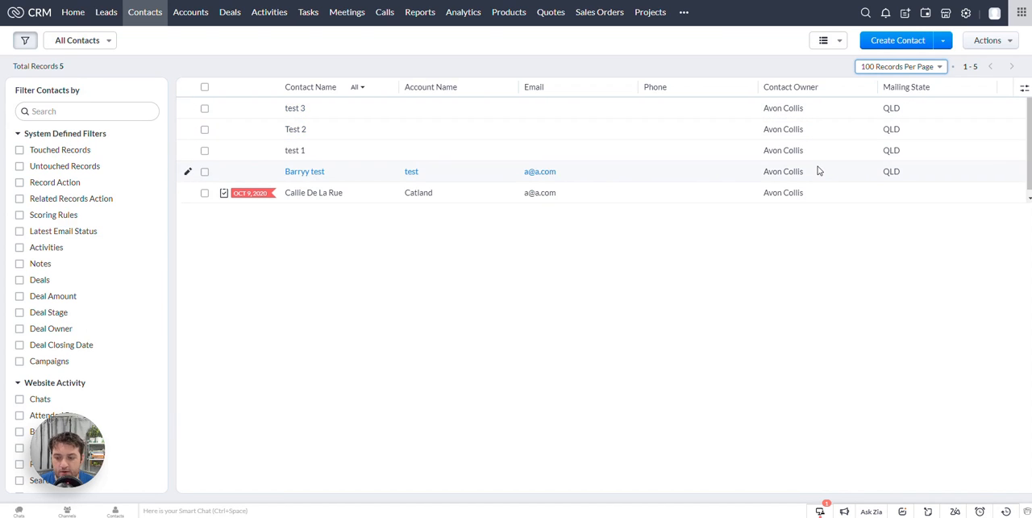
mouse_move(941, 77)
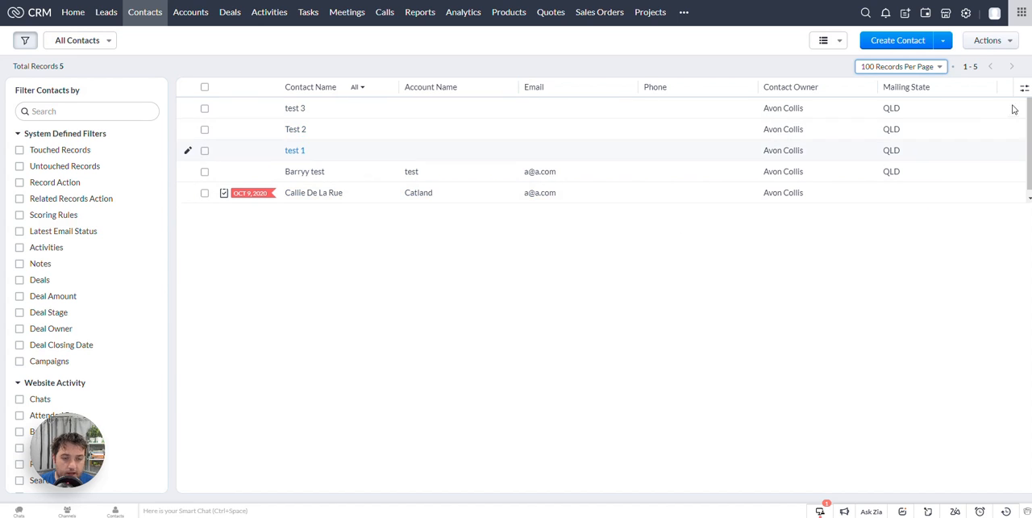
- Add First Name, Title and Email Opt Out columns to the contacts list and save
left_click(1024, 87)
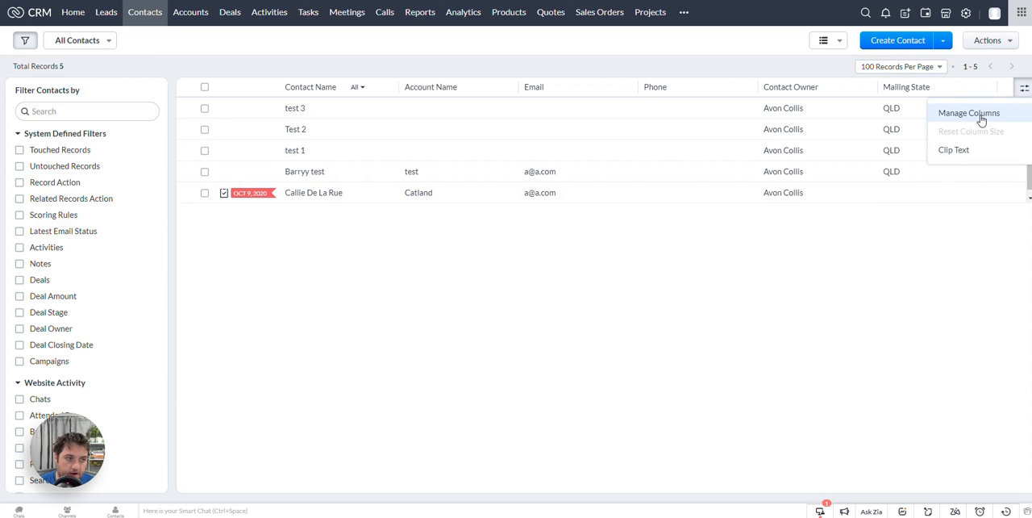
left_click(967, 113)
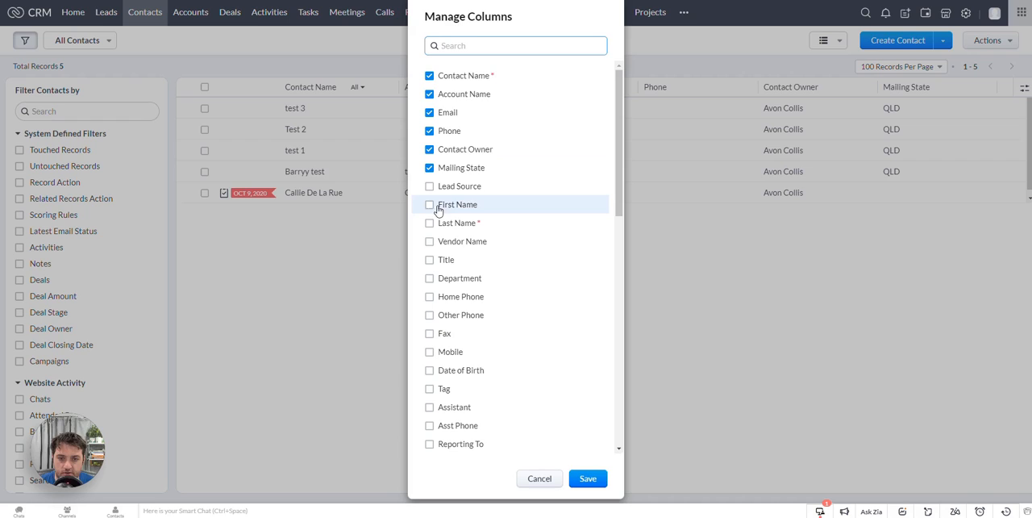
left_click(429, 203)
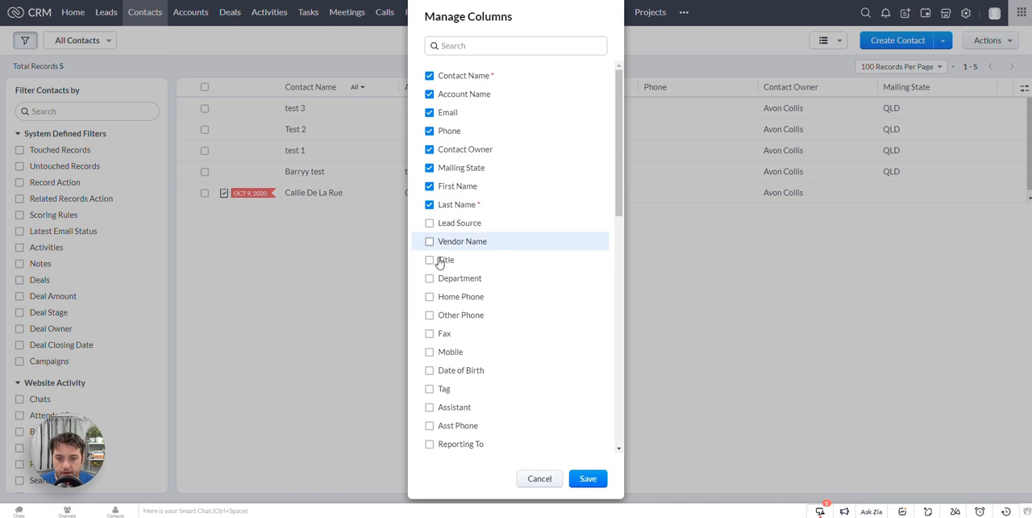
left_click(429, 258)
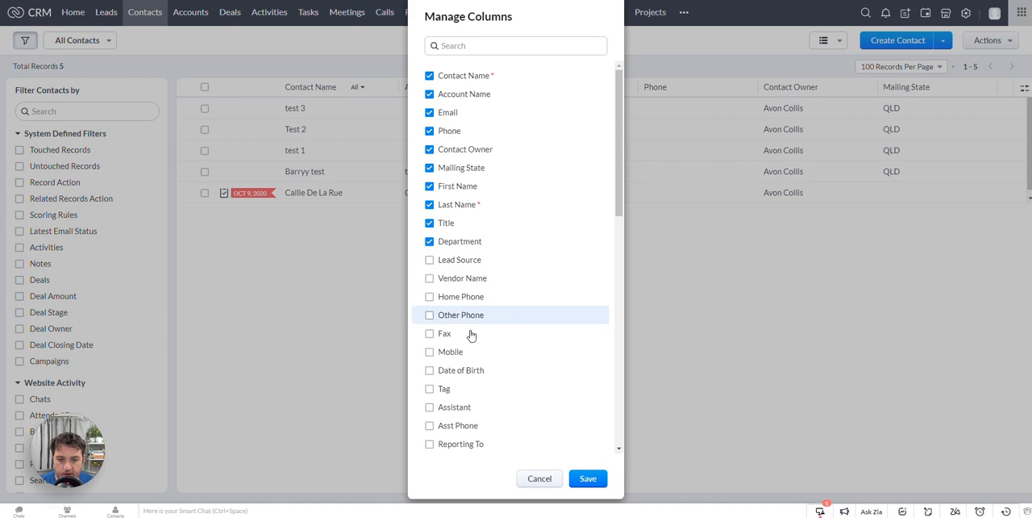
scroll("down", 3)
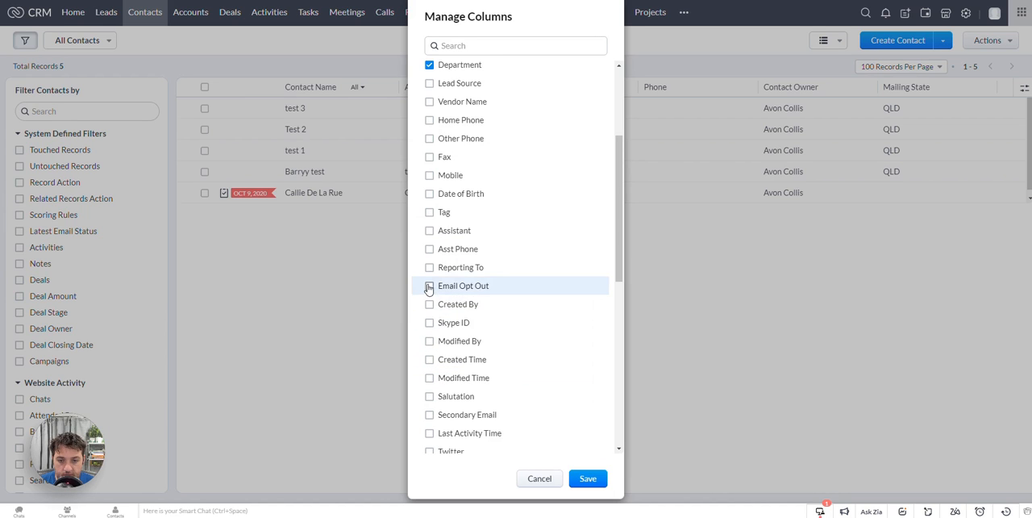
left_click(429, 287)
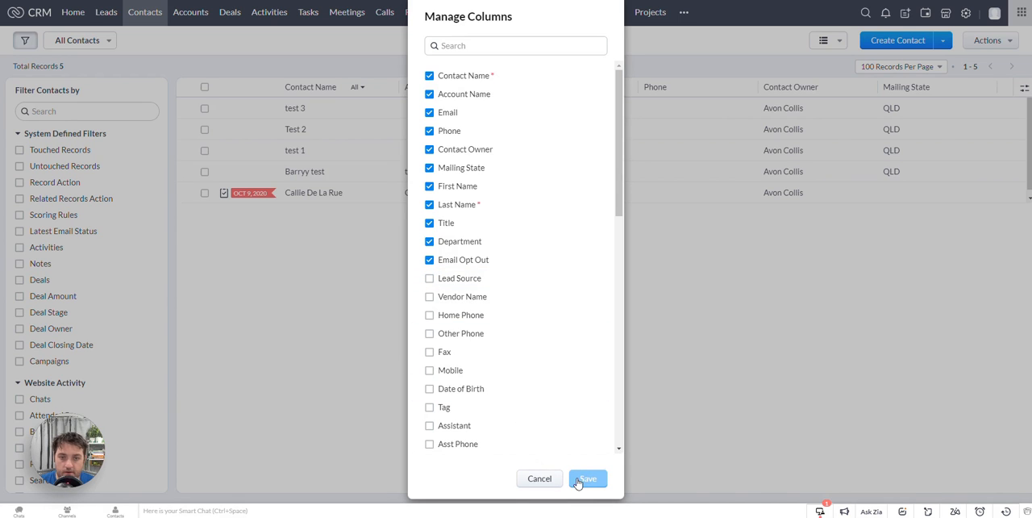
left_click(587, 477)
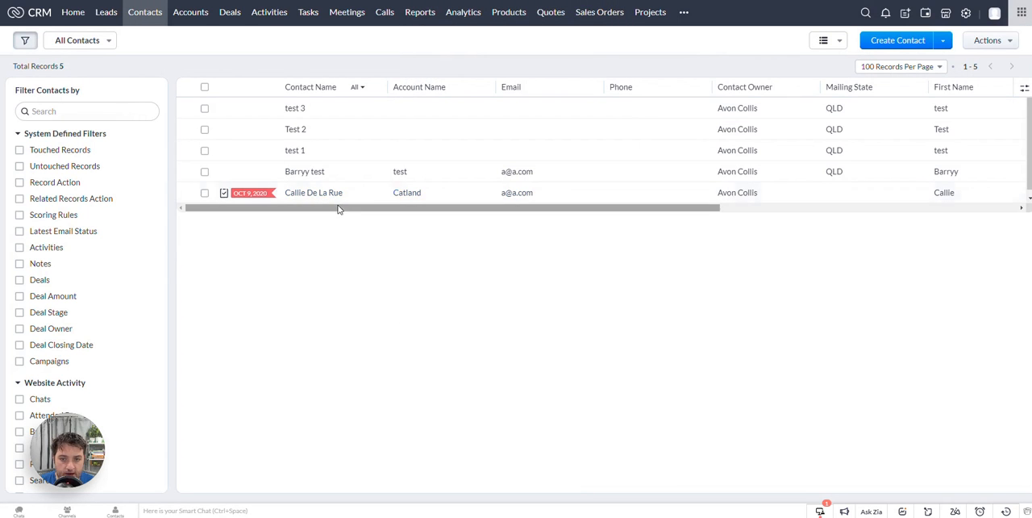
- Scroll the widened list and bring up the contacts' bulk Actions menu for Zoho Sheet View
scroll("right", 3)
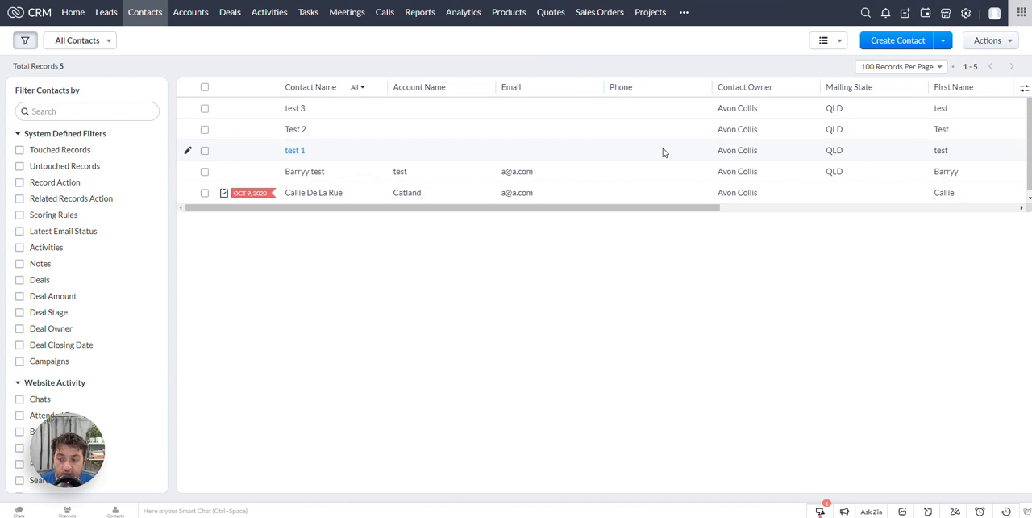
mouse_move(678, 129)
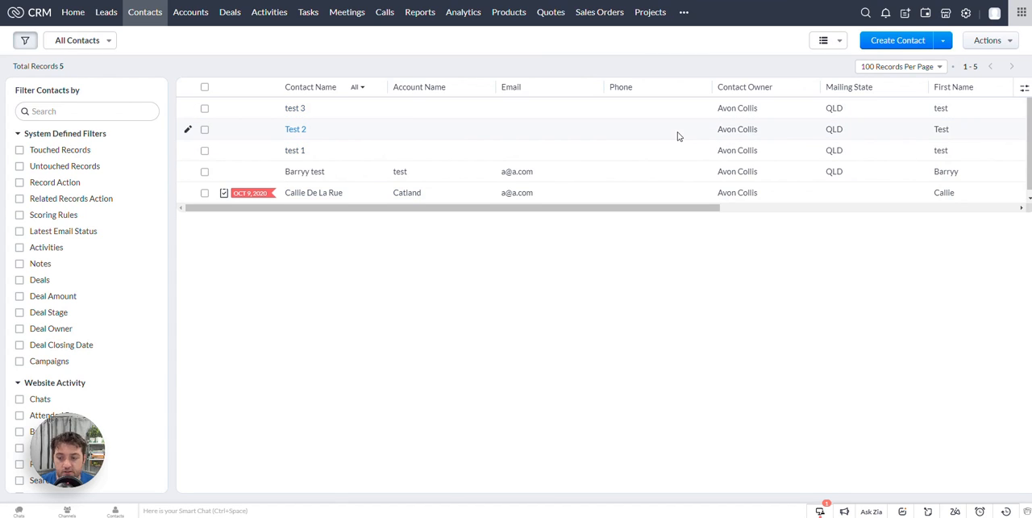
mouse_move(569, 123)
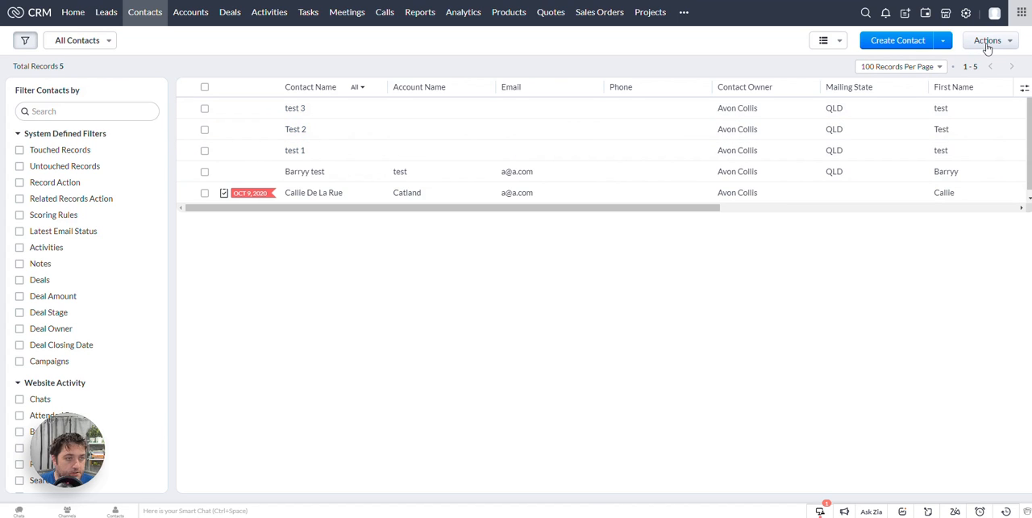
left_click(987, 40)
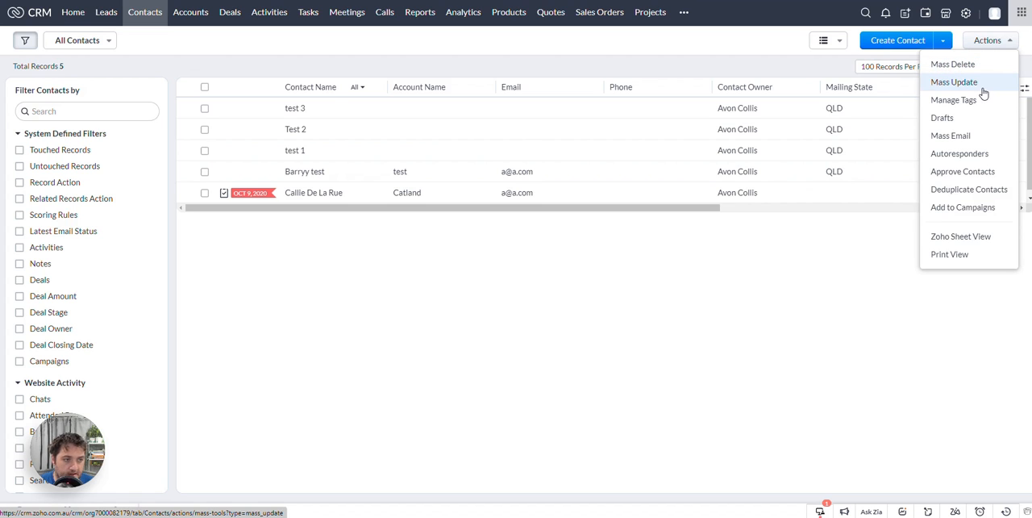
mouse_move(952, 134)
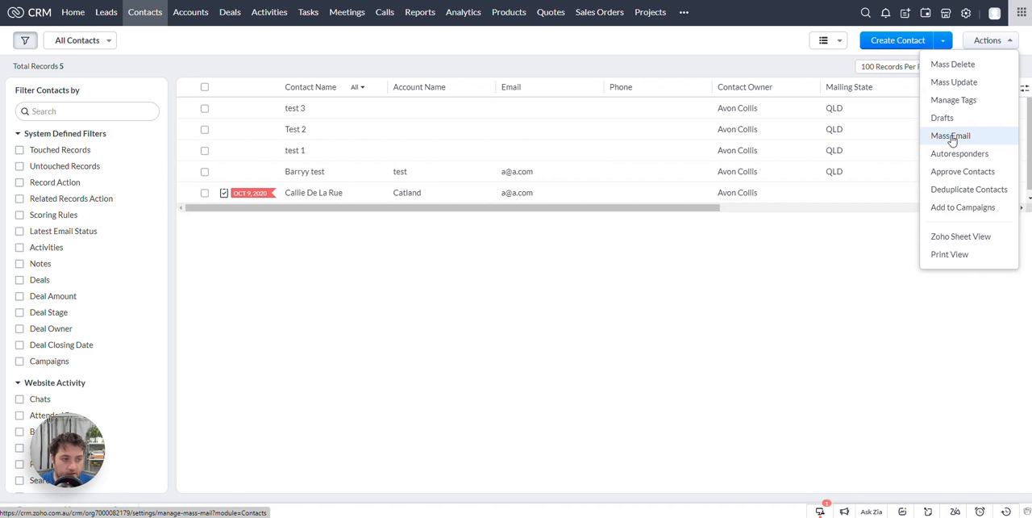
mouse_move(959, 153)
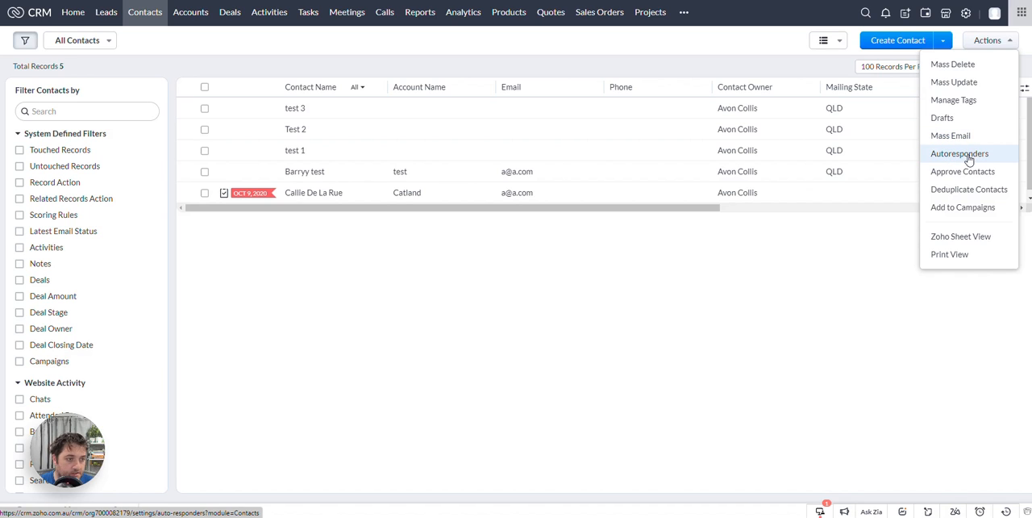
mouse_move(963, 207)
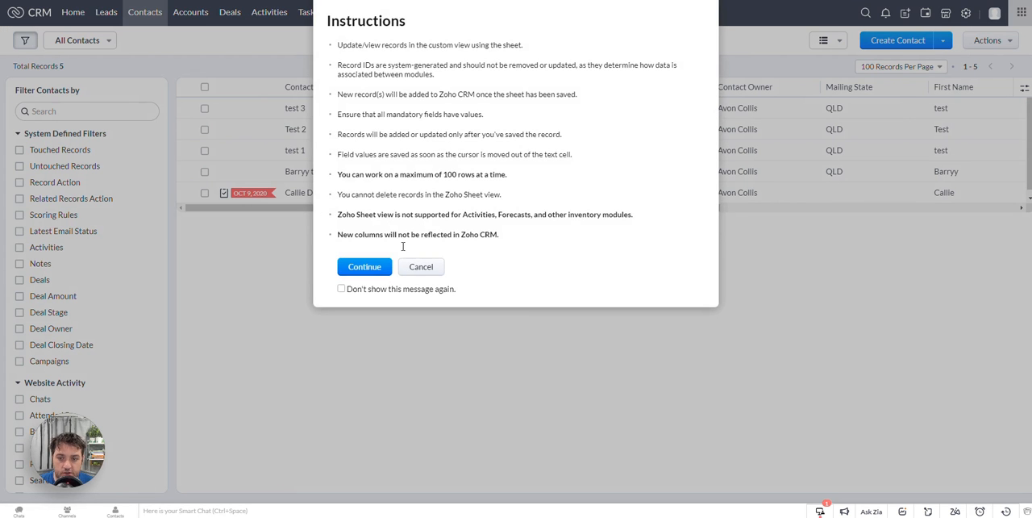
- Continue into sheet view and enter Smith as the first contact's last name and Manager as its title
left_click(364, 266)
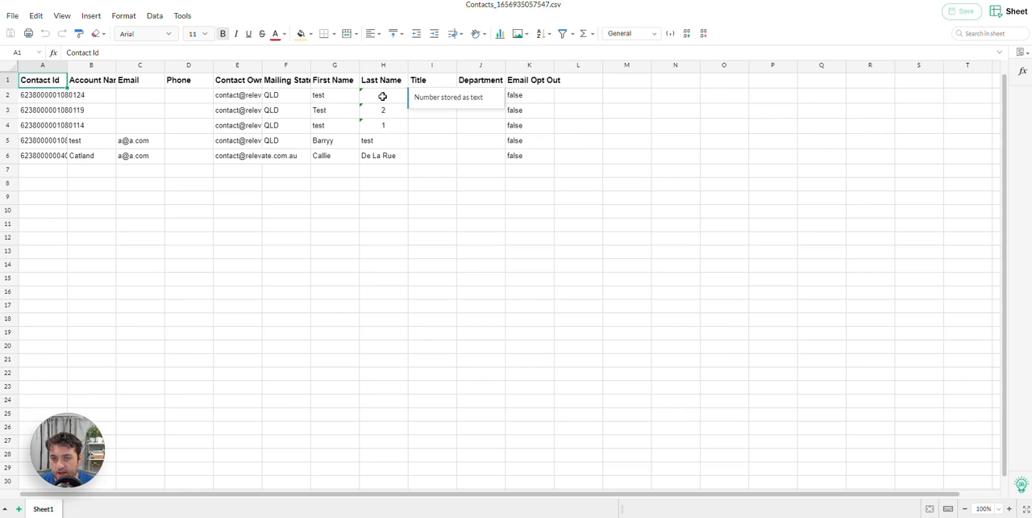
left_click(384, 95)
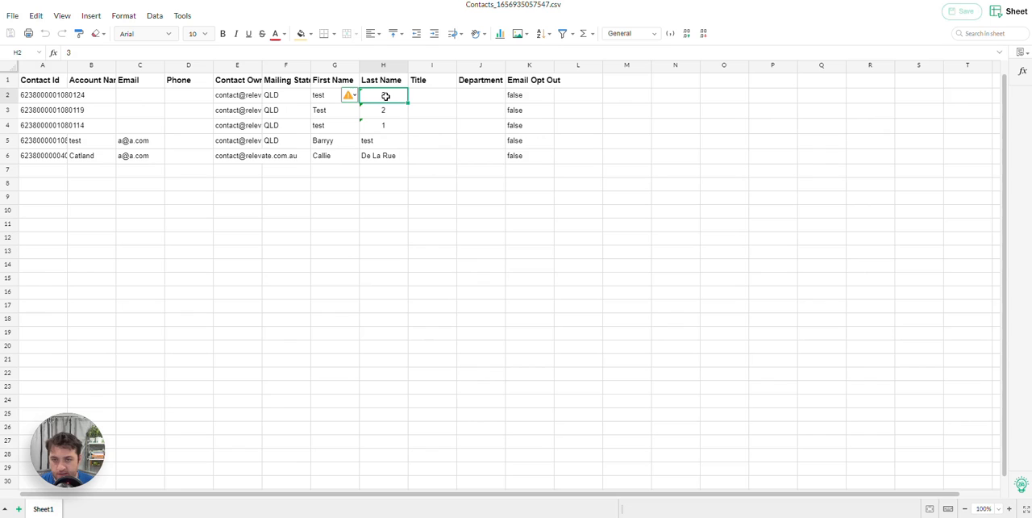
type("S")
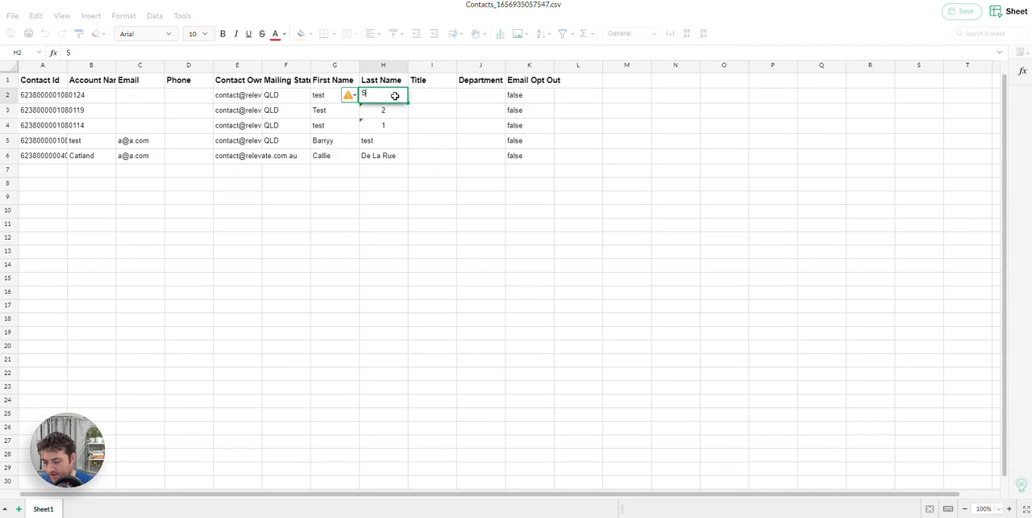
type("mith")
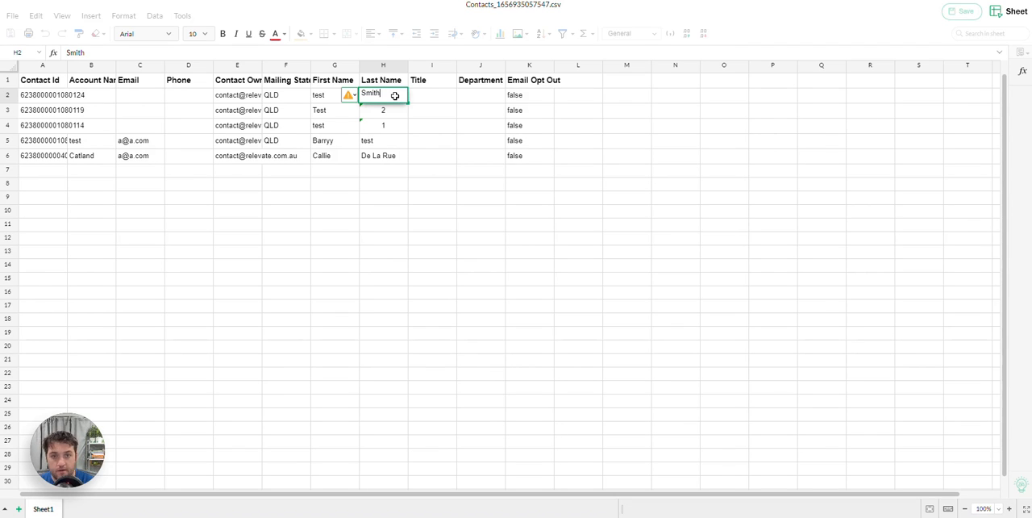
left_click(432, 96)
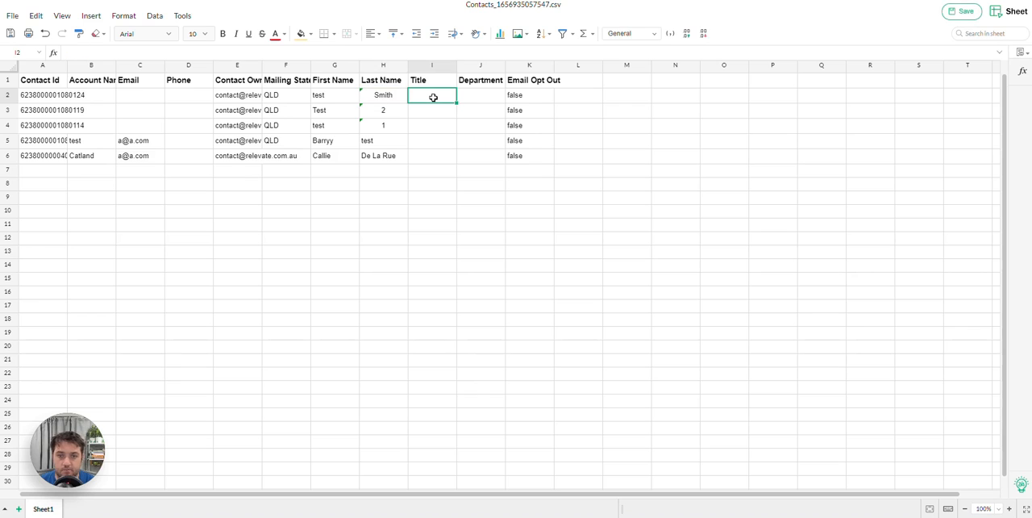
type("Manager")
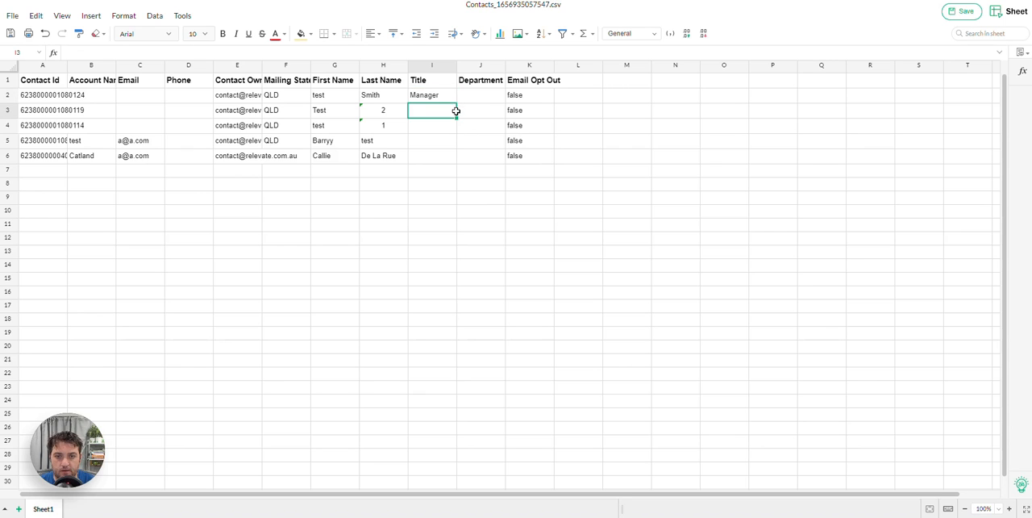
- Fill Manager down the Title column for all five contacts
left_click(432, 93)
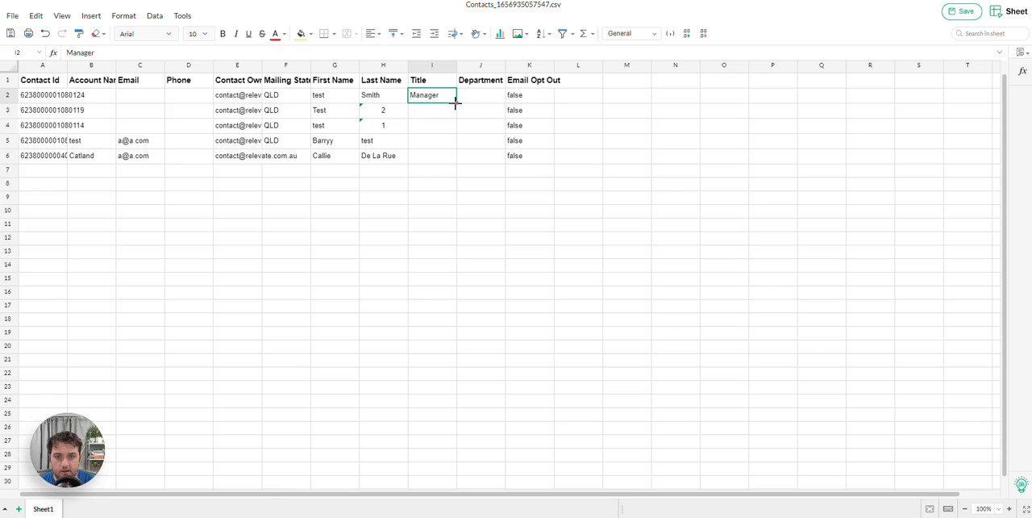
left_click_drag(433, 94, 448, 155)
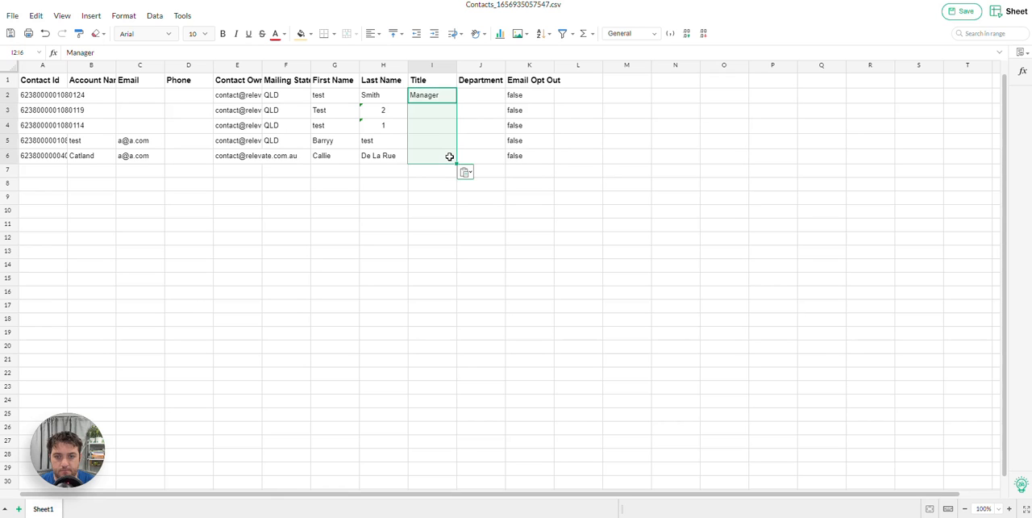
left_click_drag(432, 93, 433, 155)
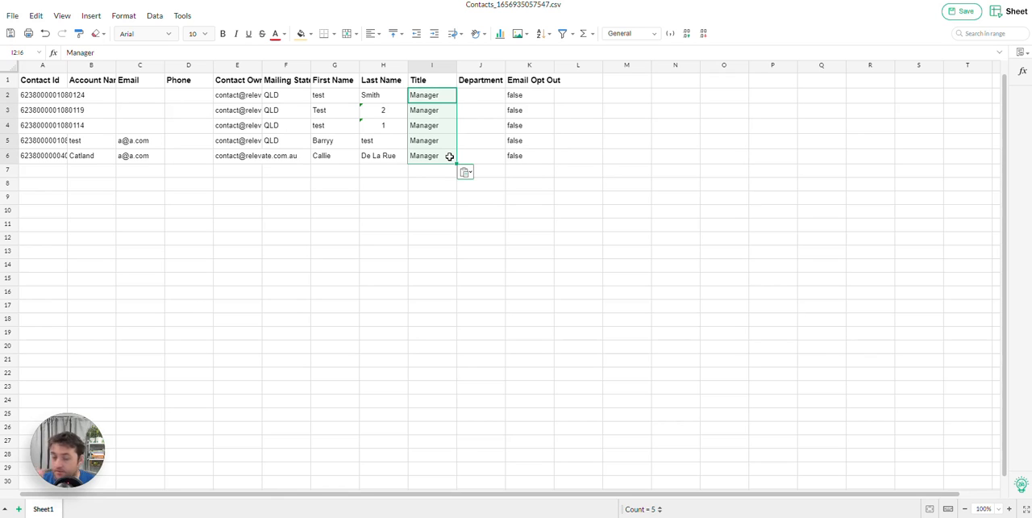
mouse_move(478, 107)
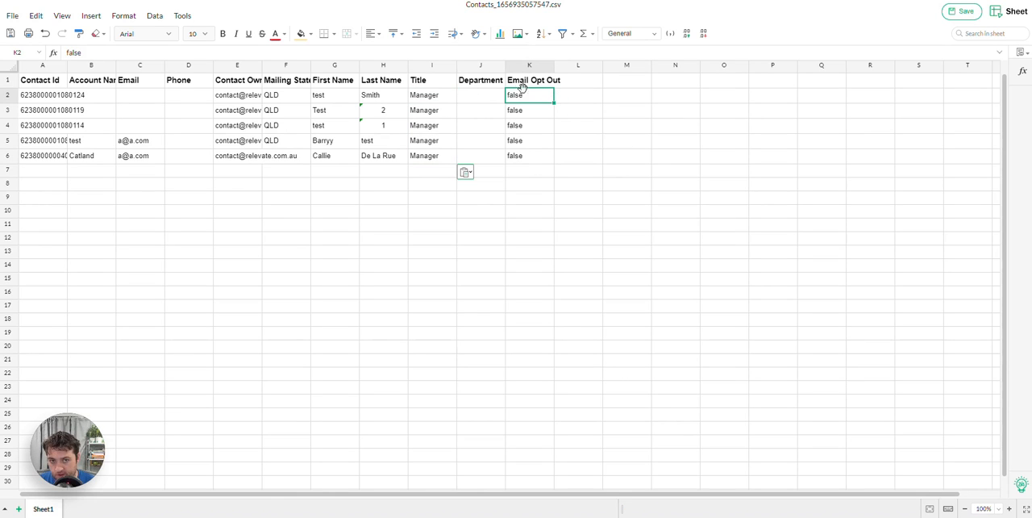
- Enter true in Email Opt Out, extend it down the column, and save the sheet back to CRM
type("true")
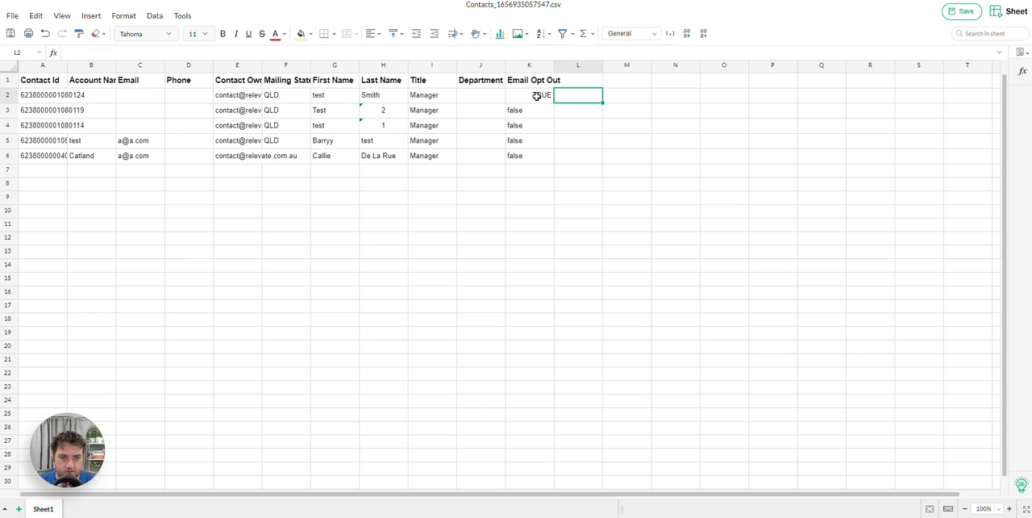
left_click(529, 93)
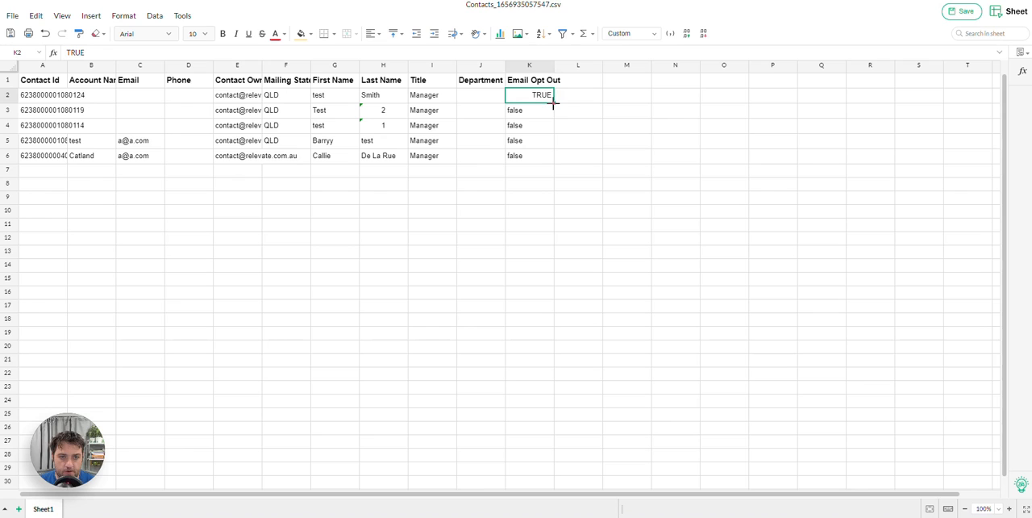
left_click_drag(529, 94, 529, 154)
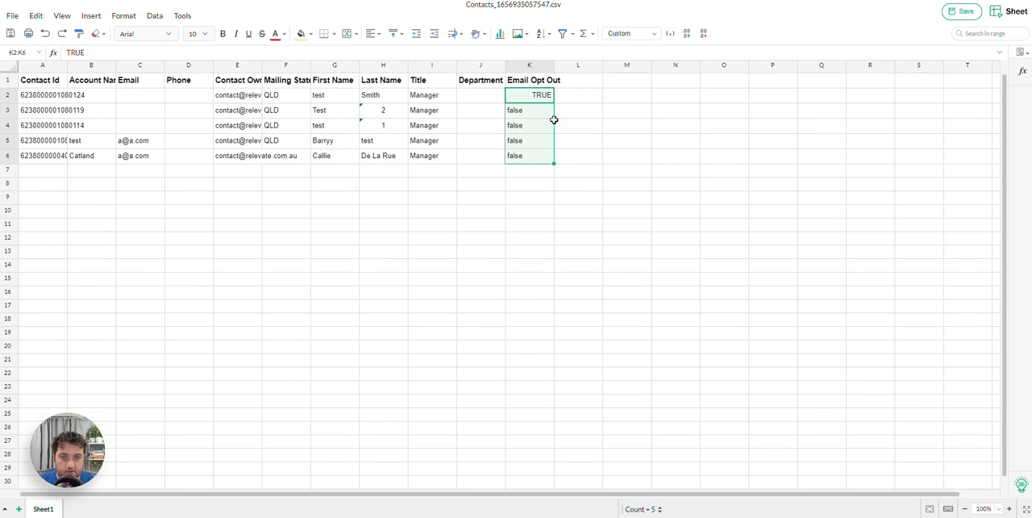
left_click(529, 110)
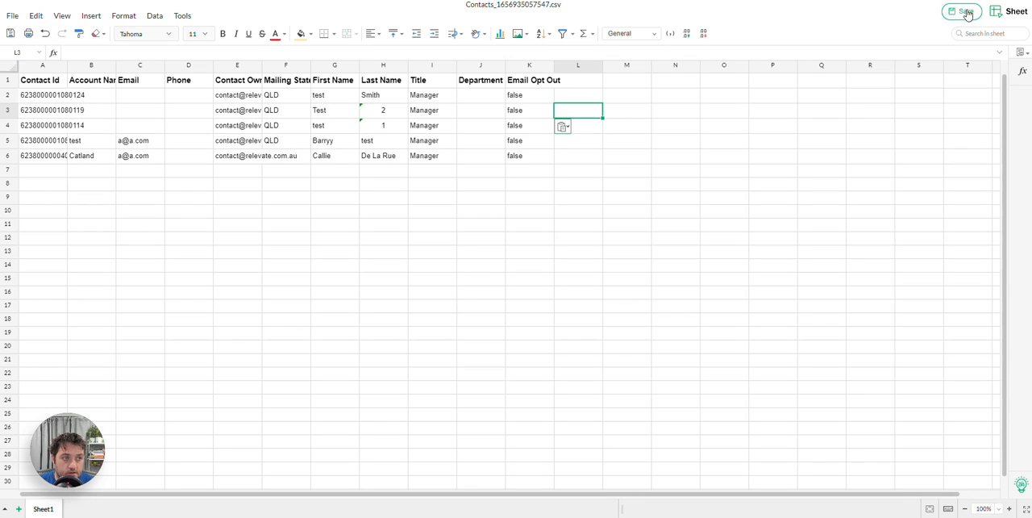
left_click(961, 10)
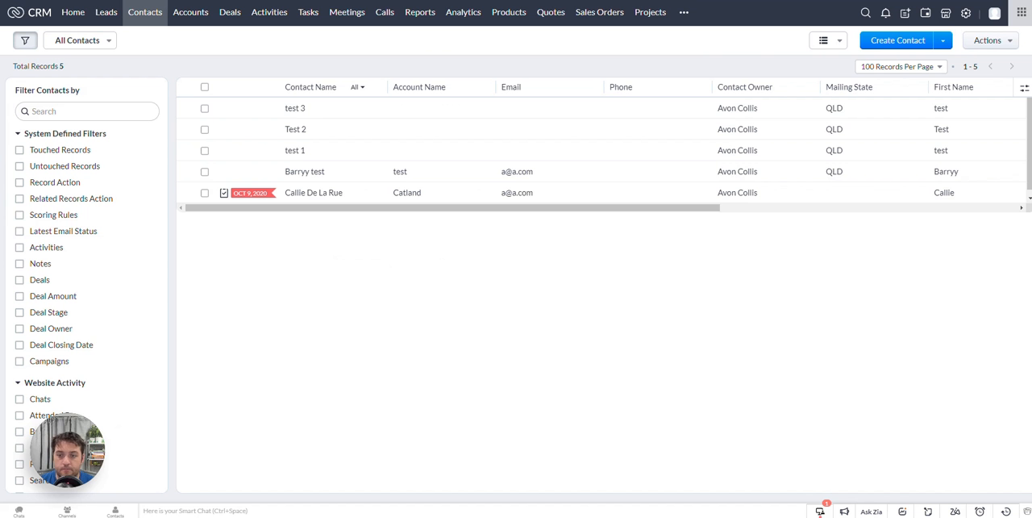
mouse_move(394, 268)
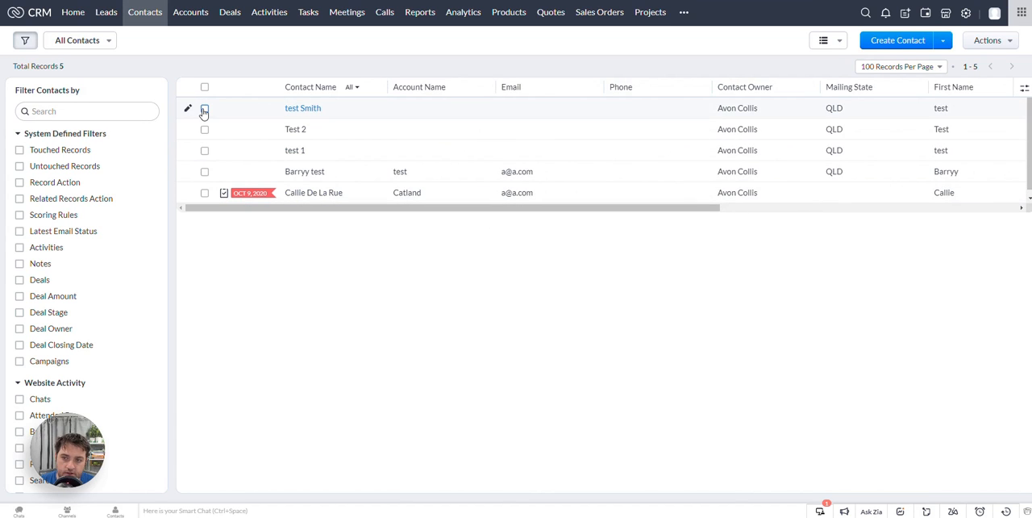
- Tick test Smith and Test 2 and bring up the Run Macro choices for them
left_click(203, 106)
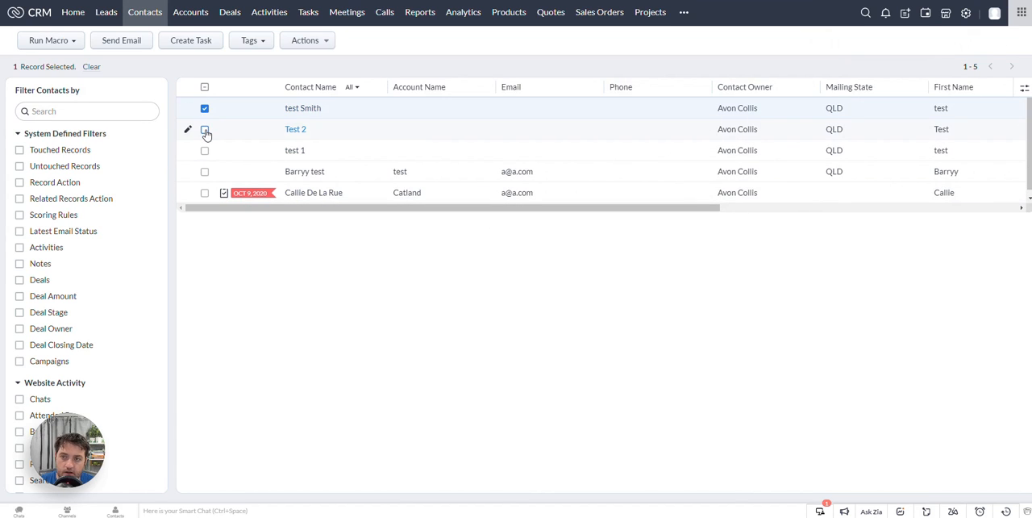
left_click(205, 129)
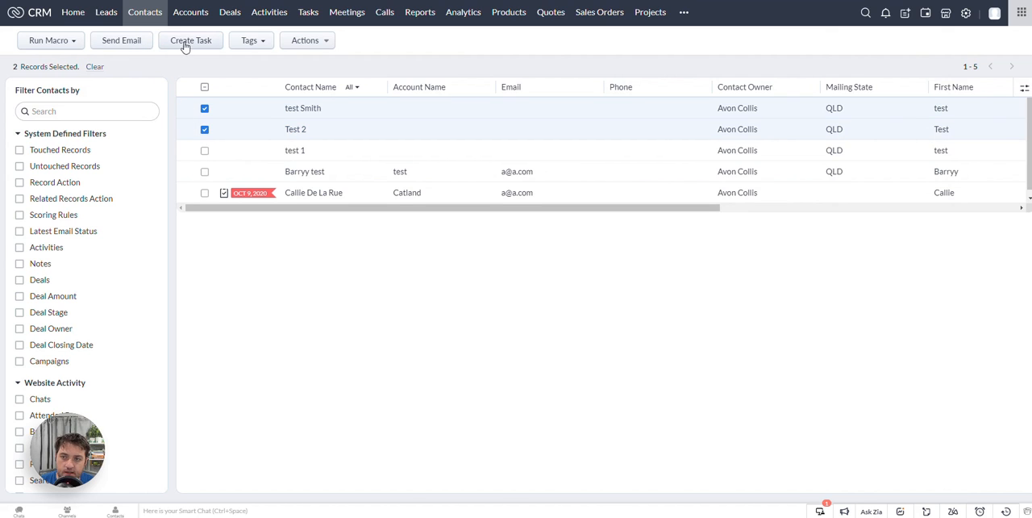
left_click(248, 41)
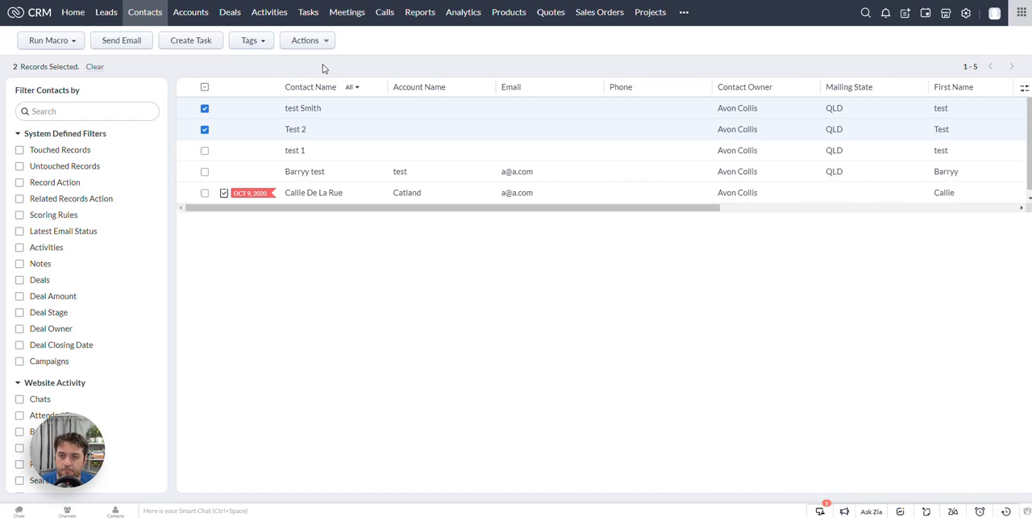
mouse_move(258, 55)
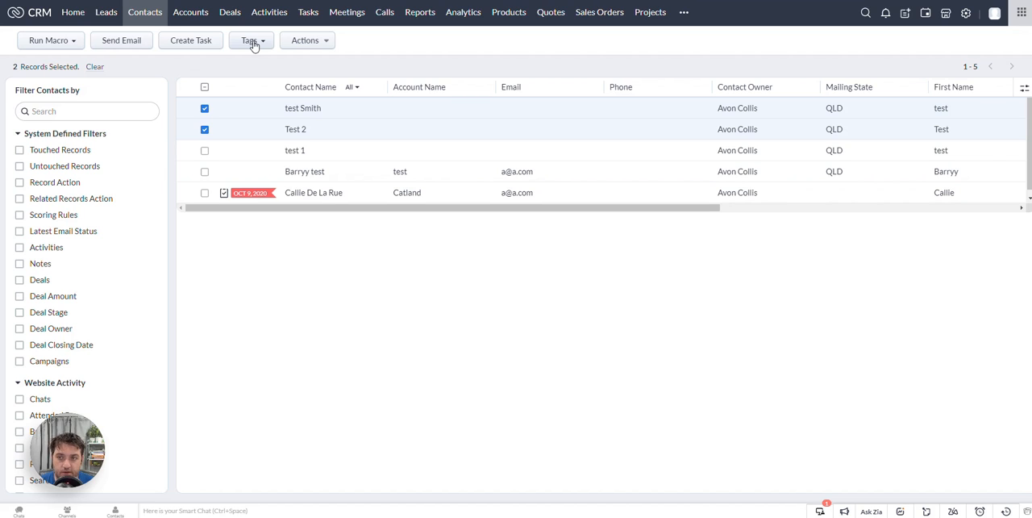
mouse_move(49, 40)
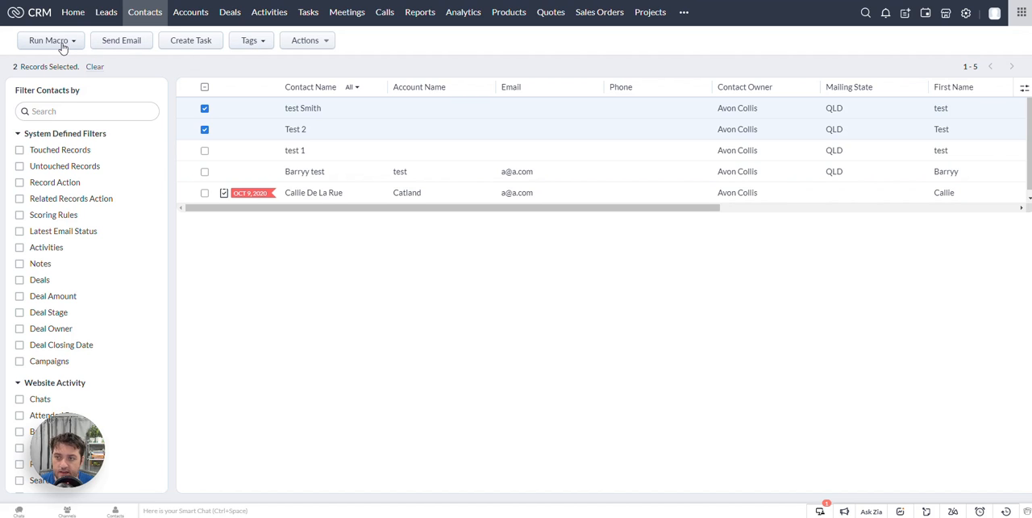
left_click(48, 40)
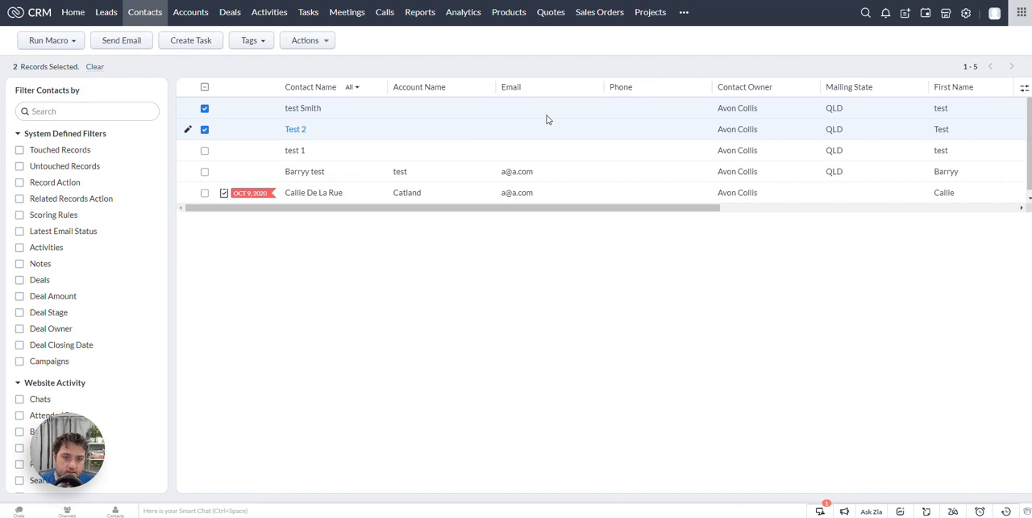
- Start a new macro named Follow up
left_click(46, 39)
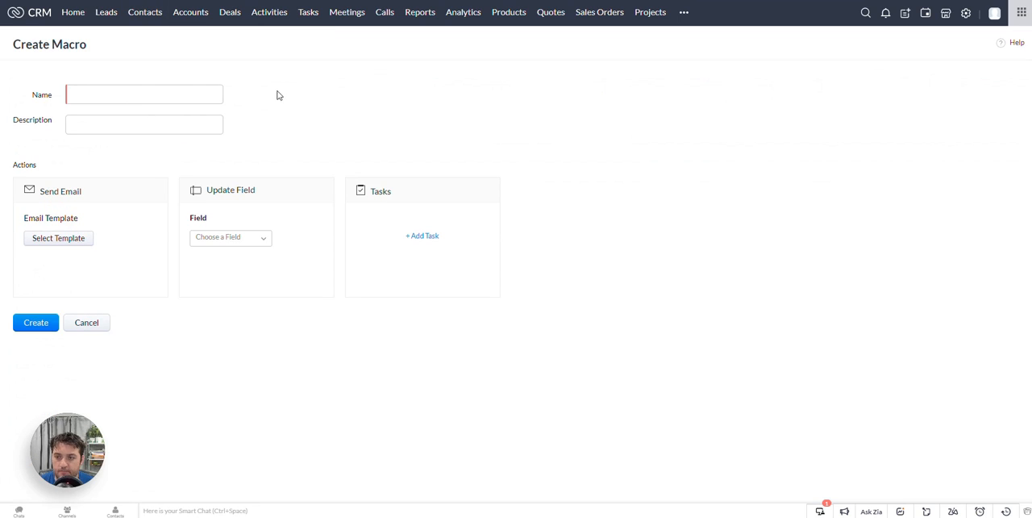
type("Follow")
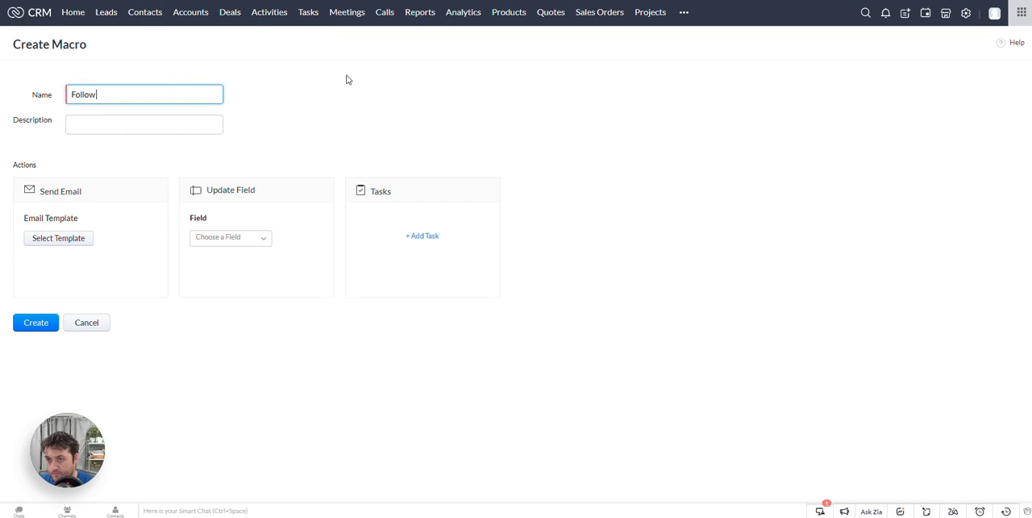
type("up")
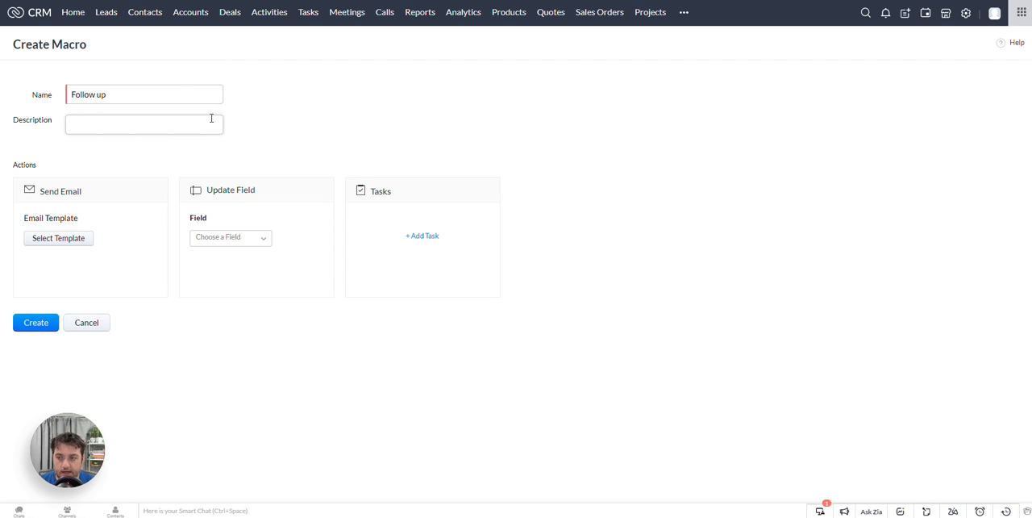
mouse_move(142, 185)
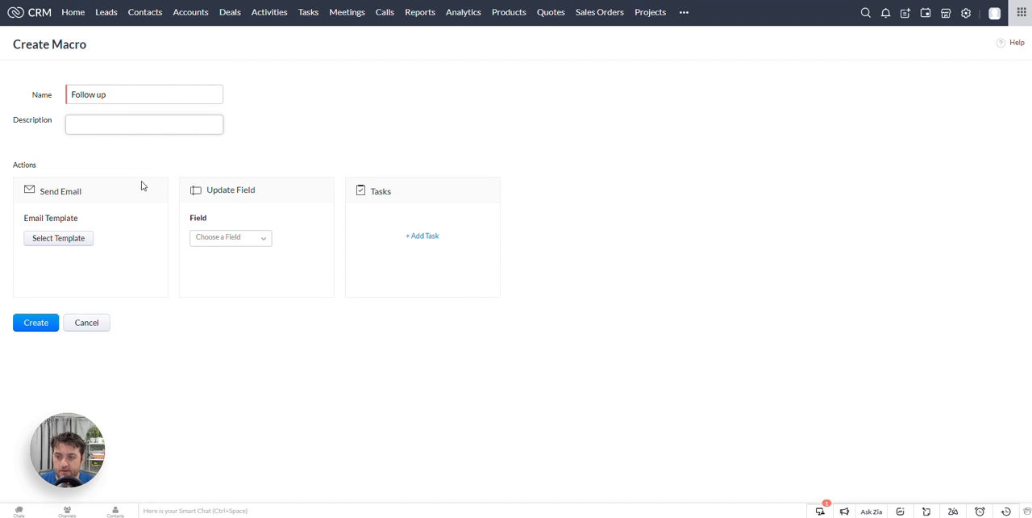
- Attach the Thanks for getting in touch email template, keeping the own email as sender
left_click(58, 237)
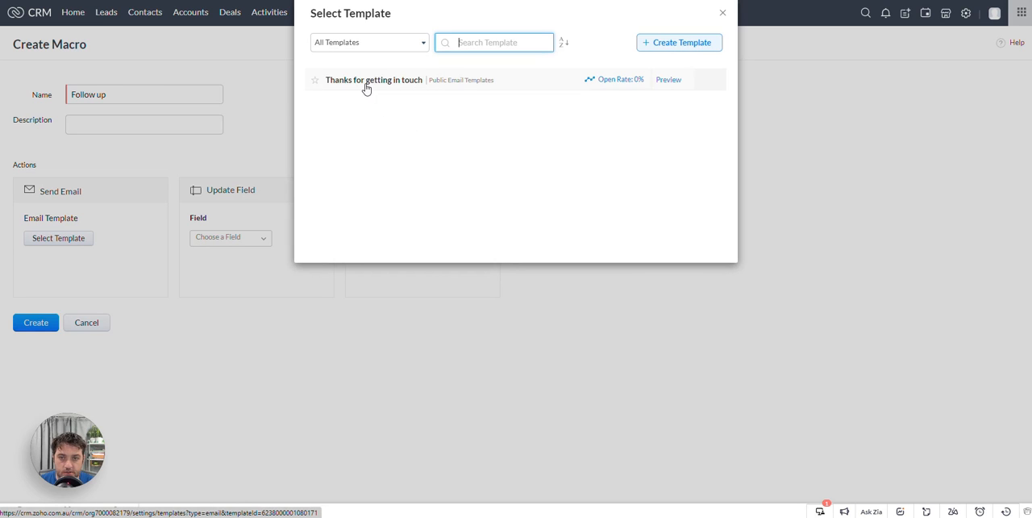
left_click(374, 79)
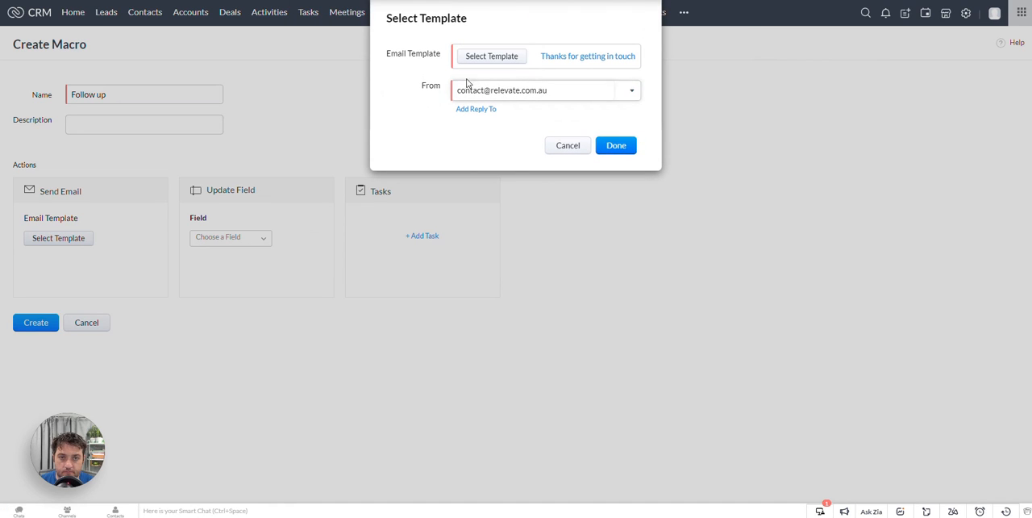
mouse_move(522, 90)
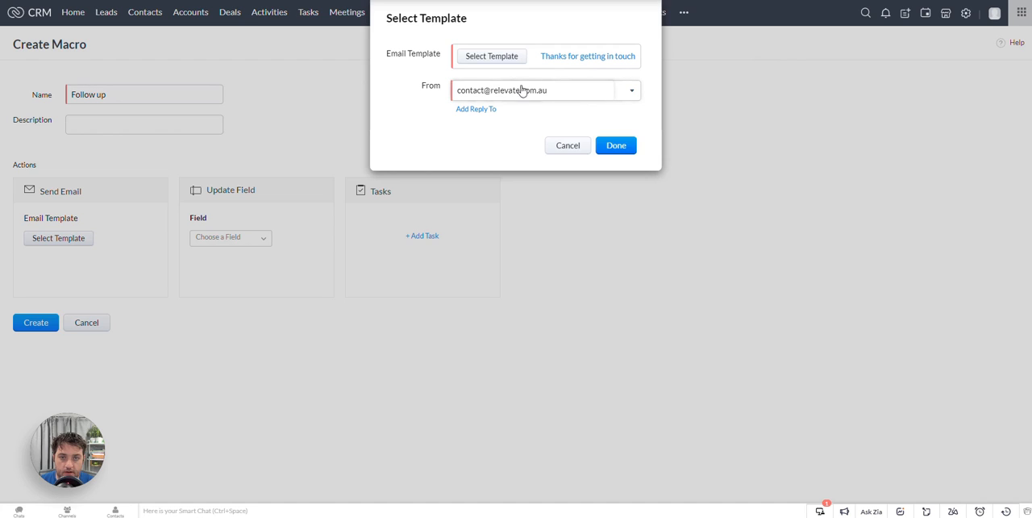
left_click(631, 91)
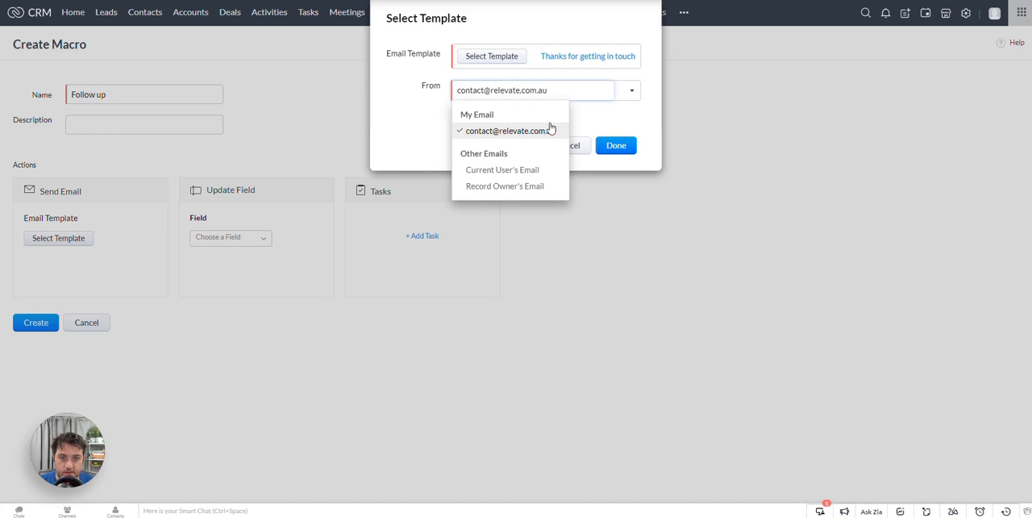
left_click(507, 131)
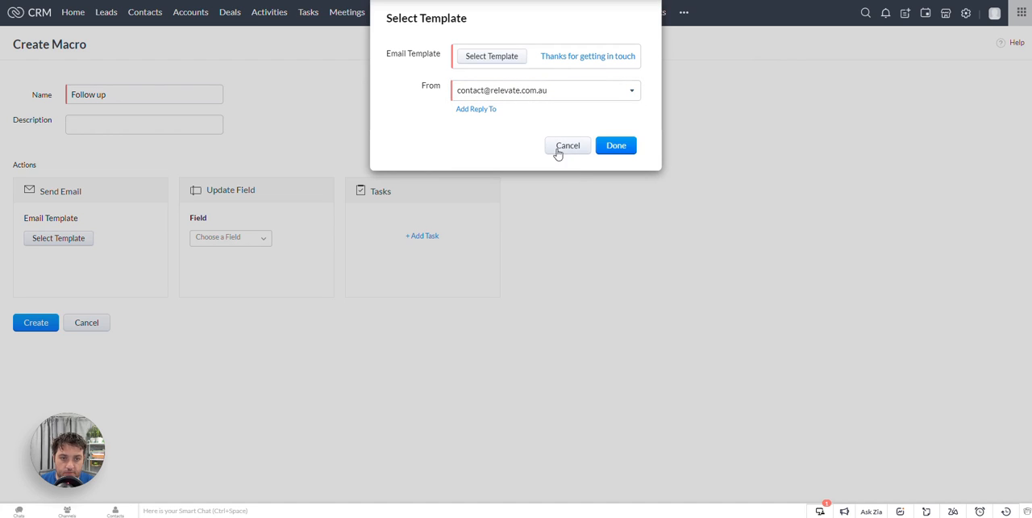
left_click(616, 146)
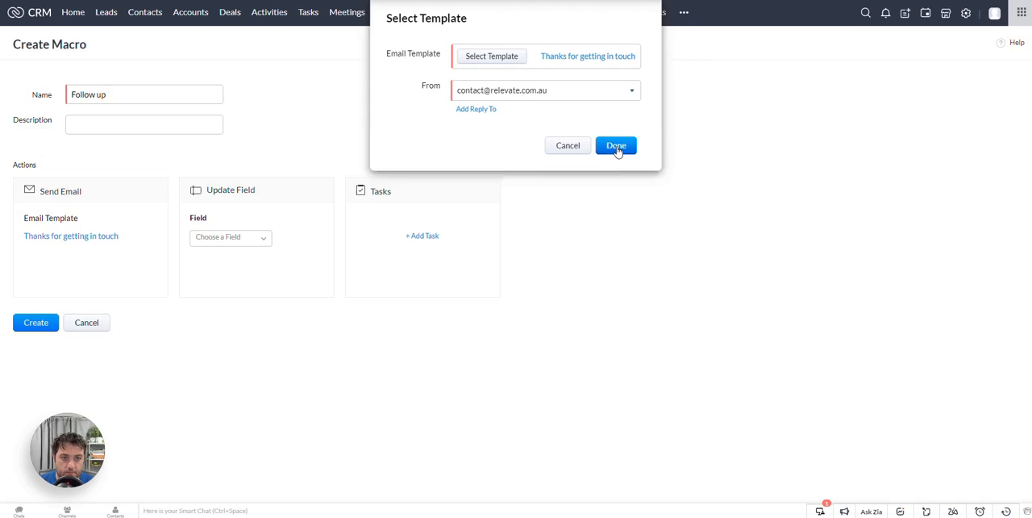
left_click(616, 145)
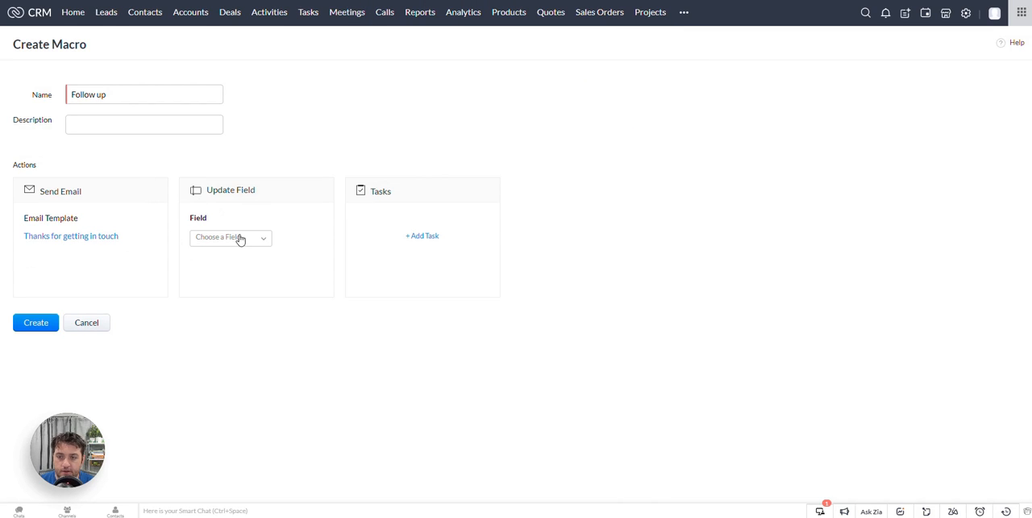
- Add a task with subject Call and set its status
left_click(228, 236)
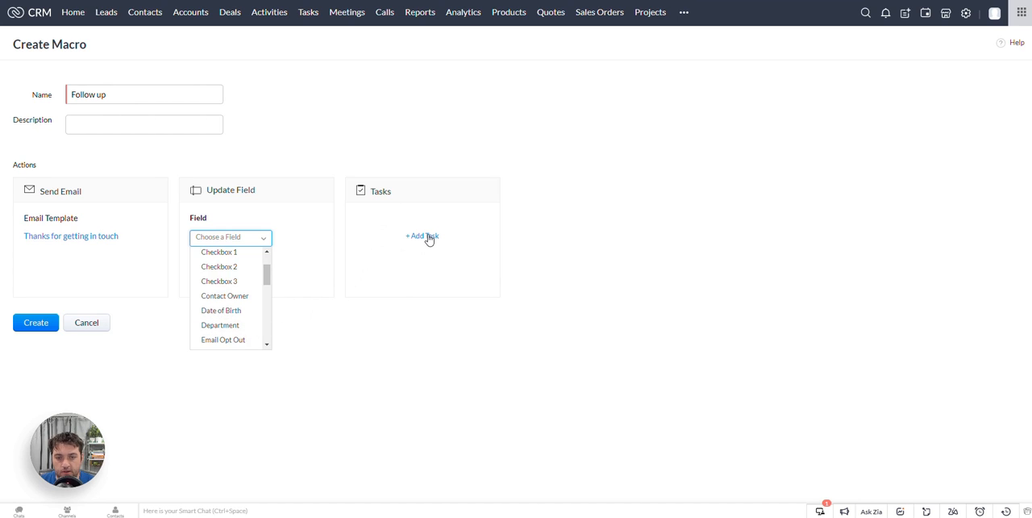
left_click(423, 236)
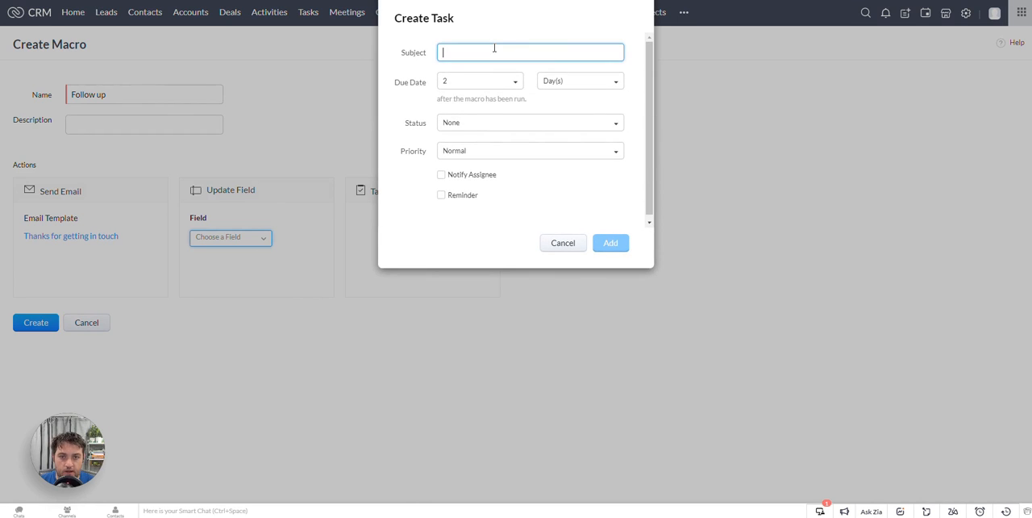
type("C")
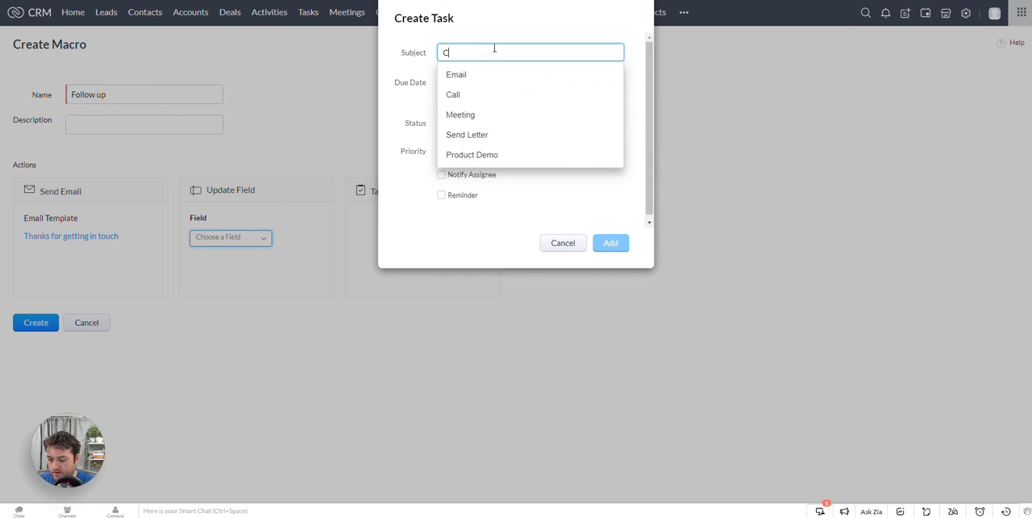
type("all")
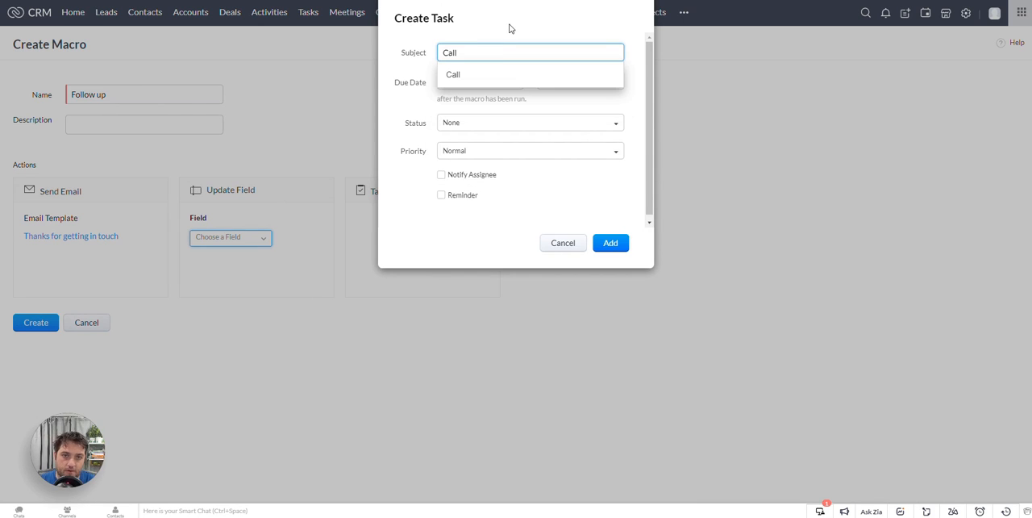
left_click(452, 74)
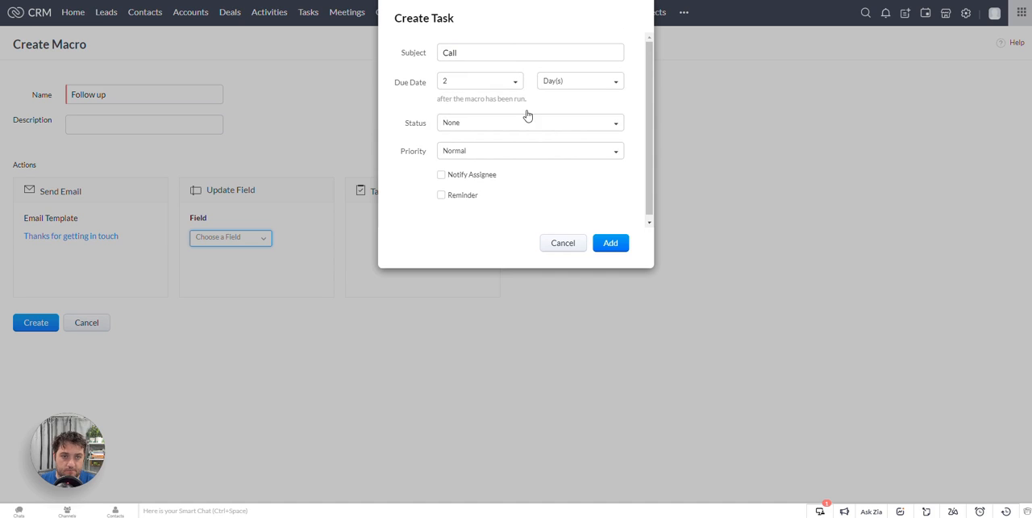
left_click(529, 123)
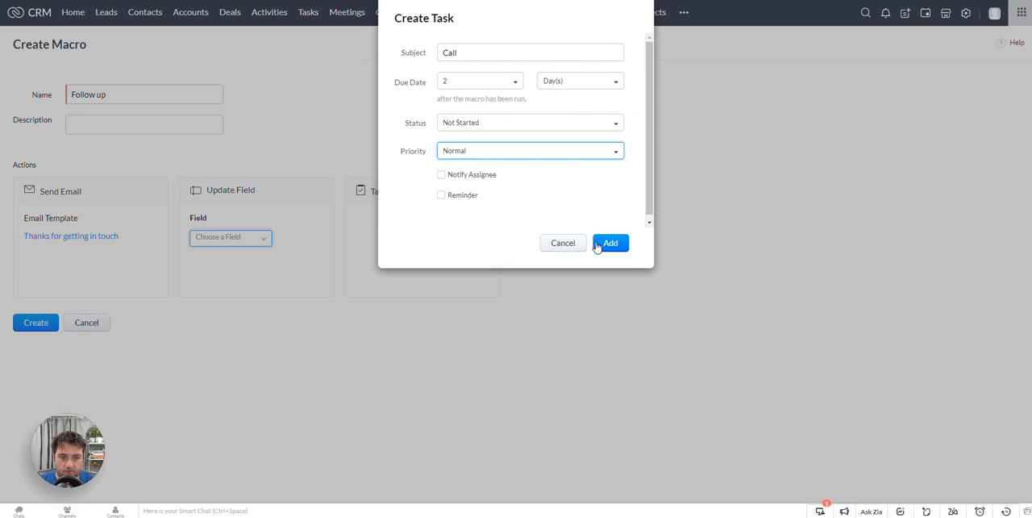
- Add the Call task and create the Follow up macro
left_click(610, 241)
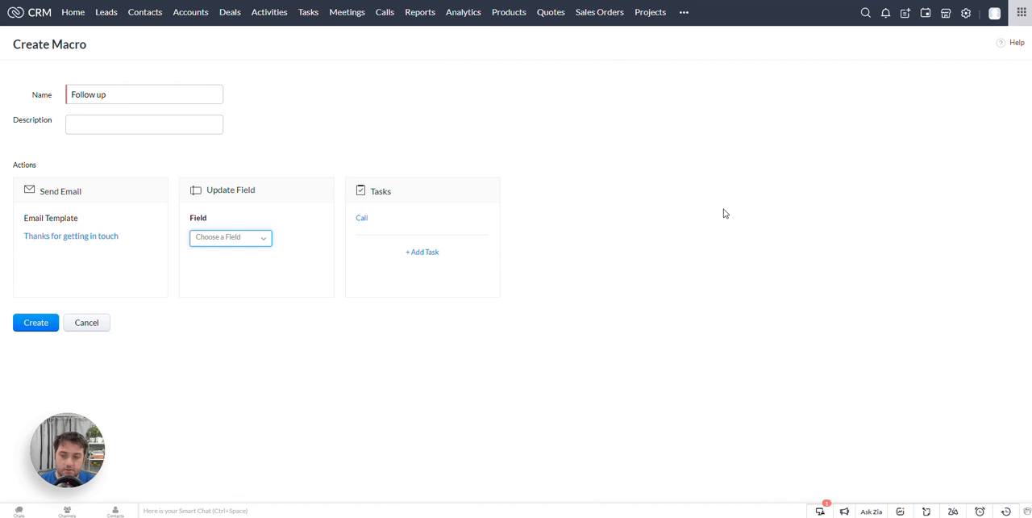
left_click(36, 323)
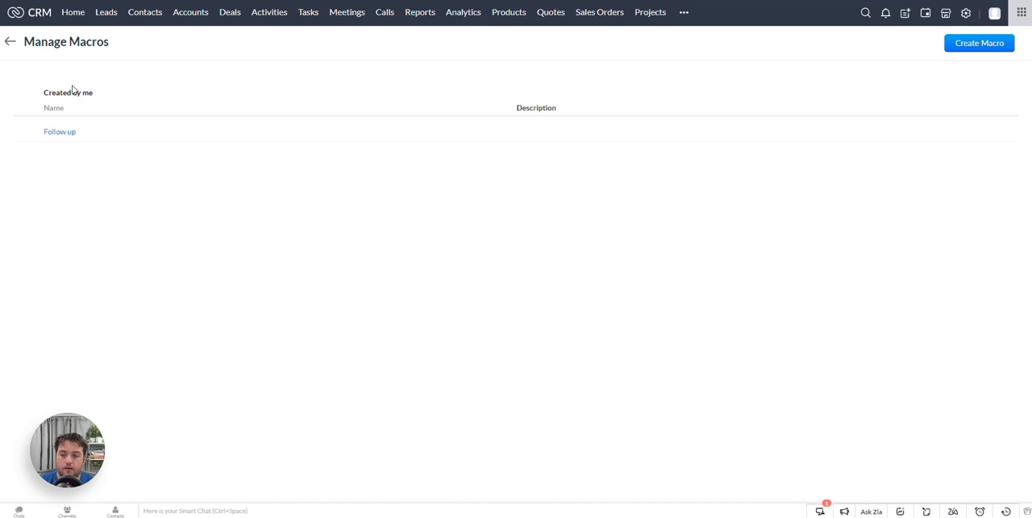
mouse_move(145, 13)
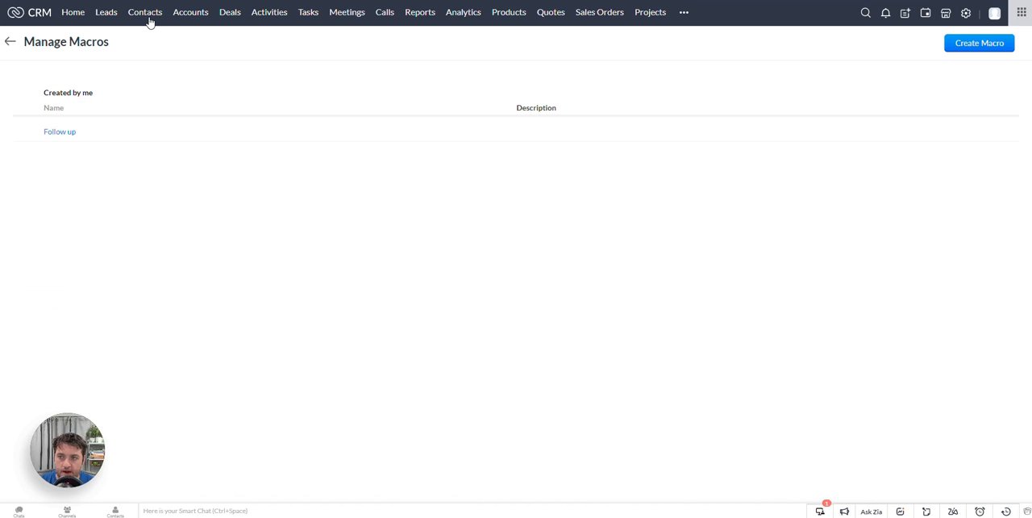
- Select the fourth and last contacts in the list and run the Follow up macro on them
left_click(145, 13)
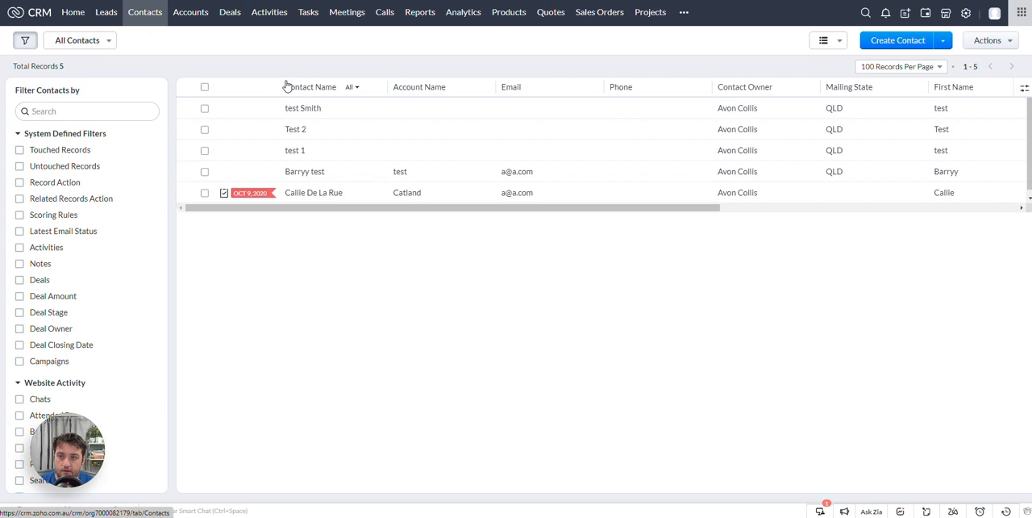
left_click(205, 129)
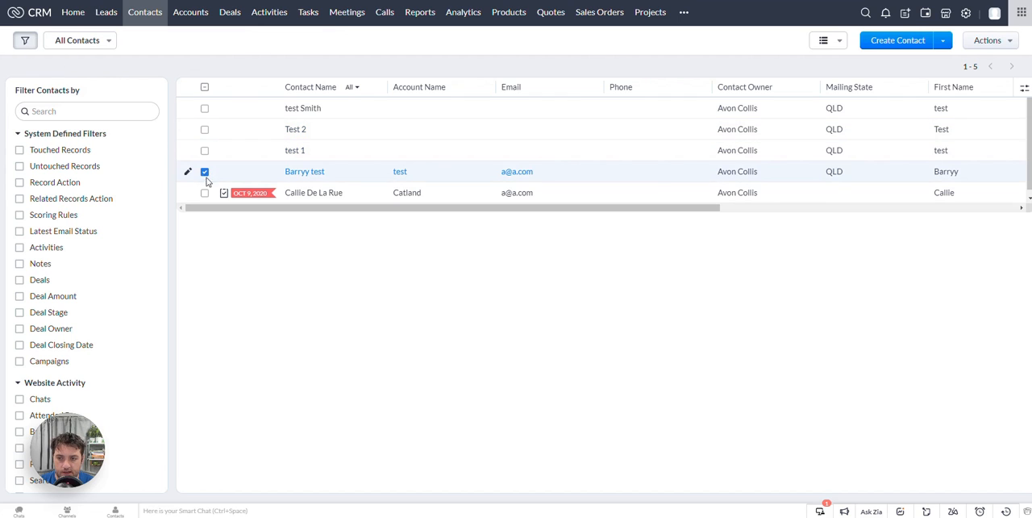
left_click(205, 192)
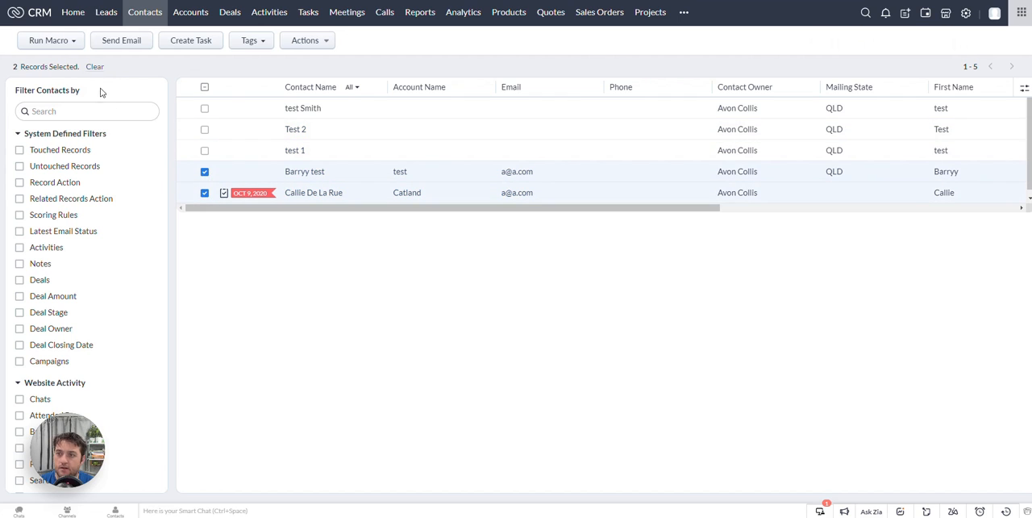
left_click(48, 40)
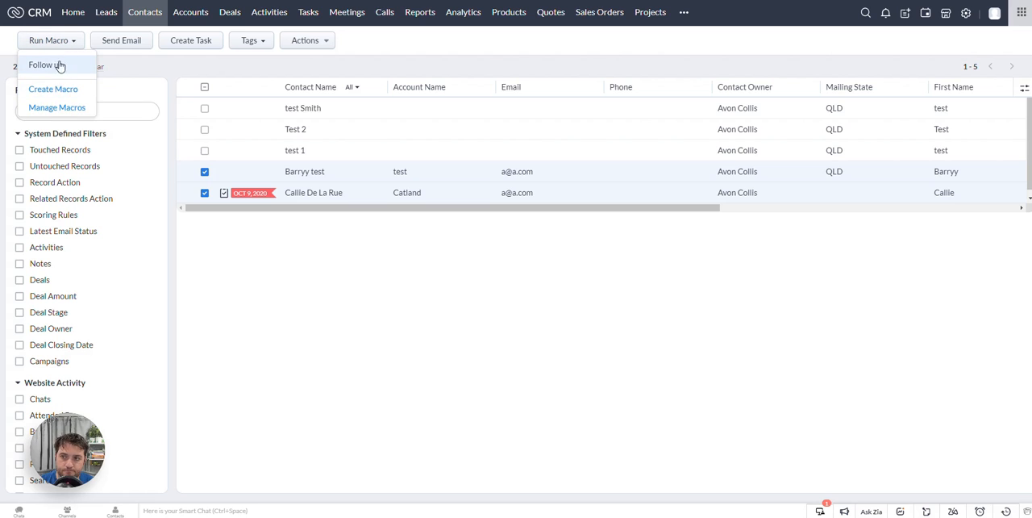
left_click(45, 65)
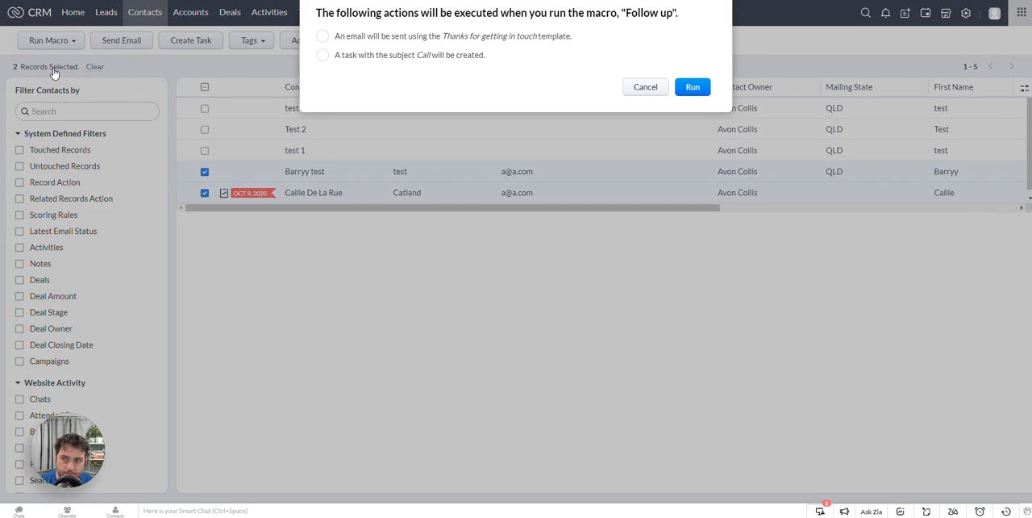